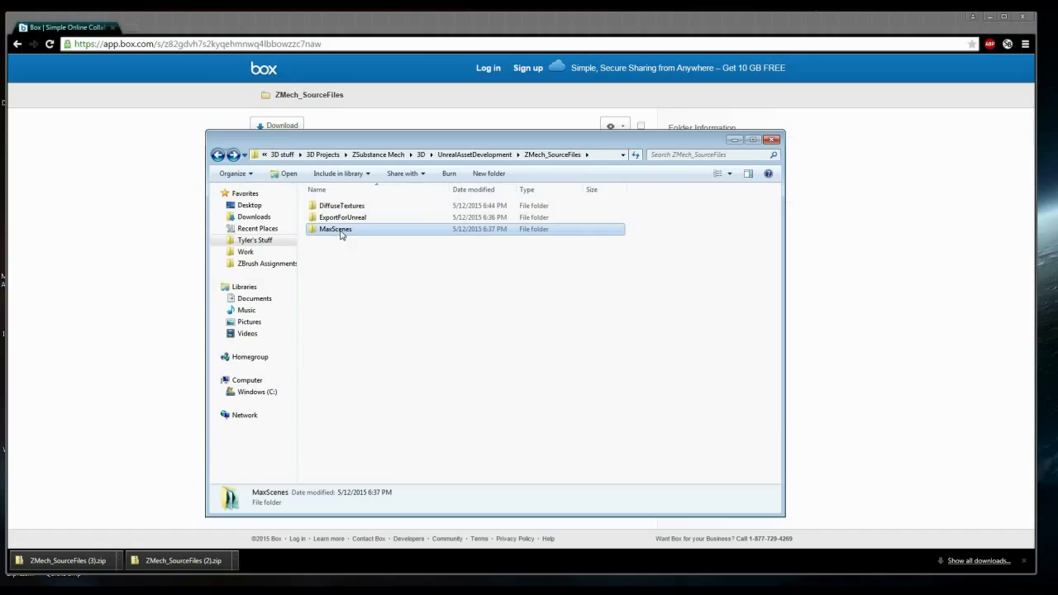
Open ZMech_ANIMATE.max from the MaxScenes folder of the ZMech source files into 3ds Max
double_click(334, 228)
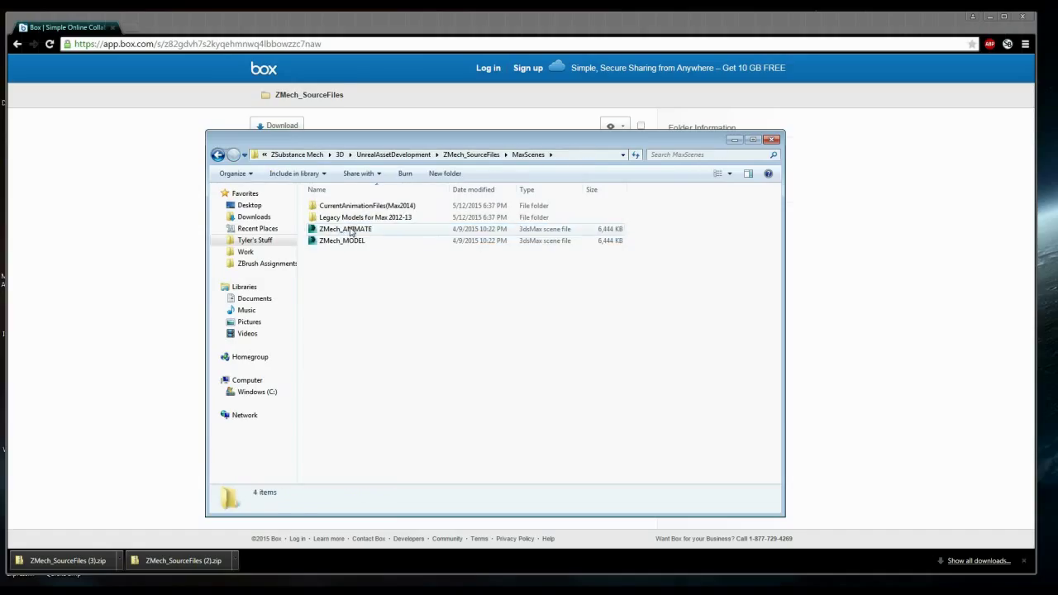
left_click(343, 228)
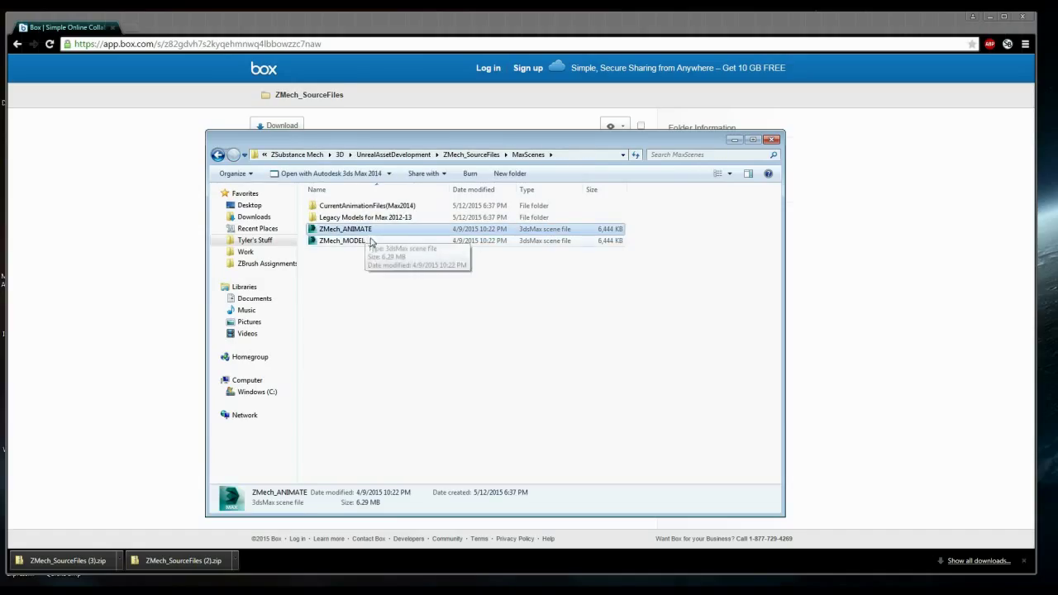
mouse_move(377, 278)
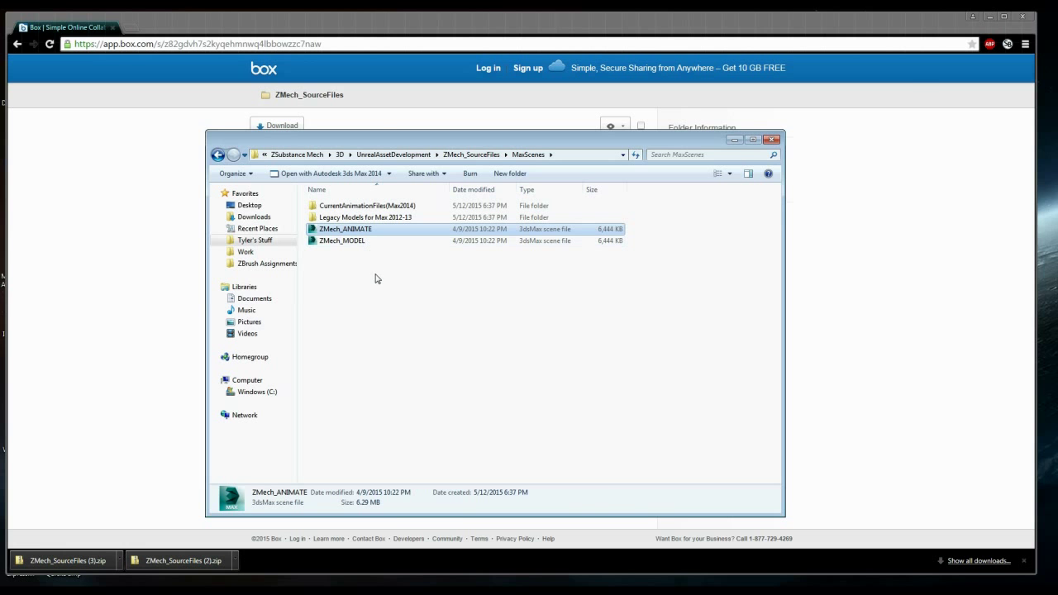
double_click(344, 228)
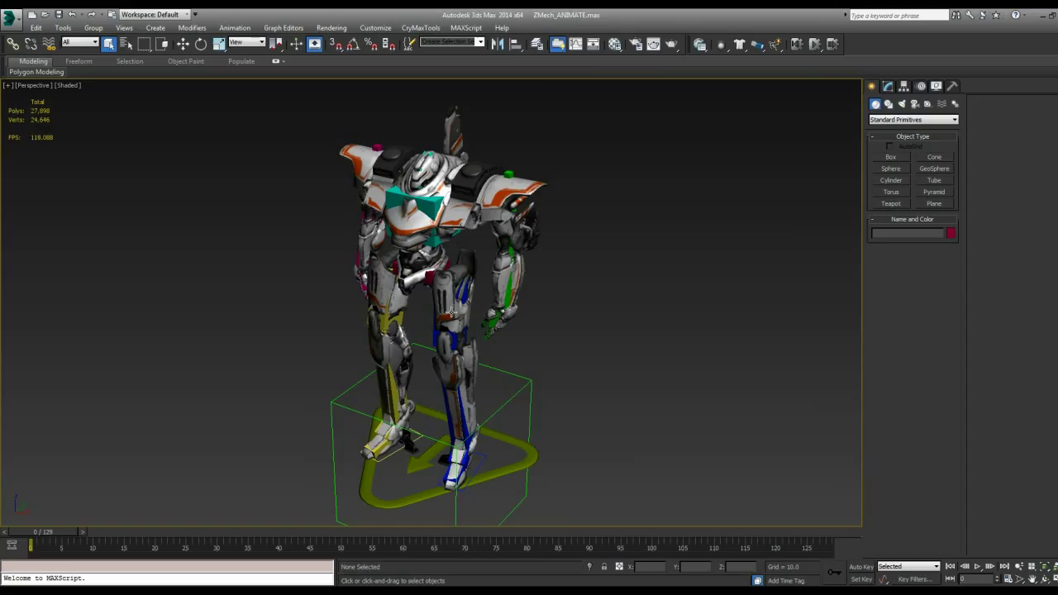
left_click(536, 44)
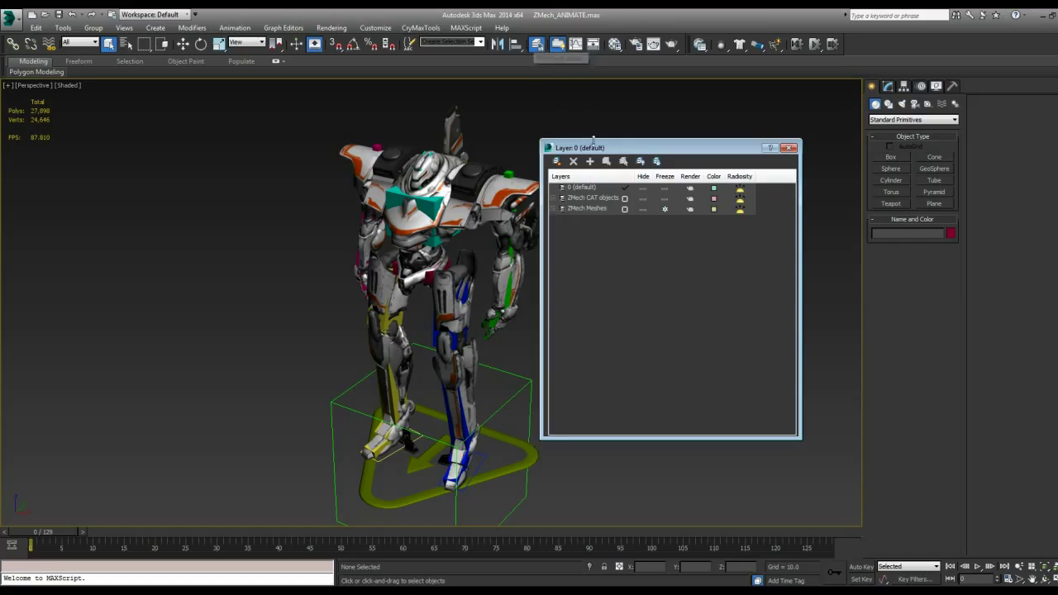
left_click_drag(578, 147, 612, 155)
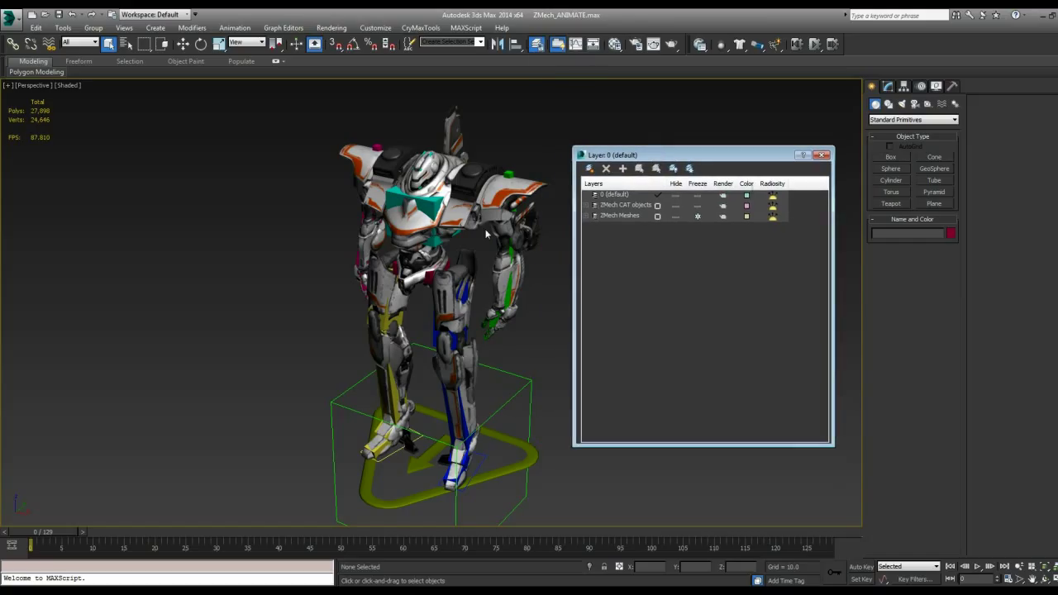
left_click(620, 215)
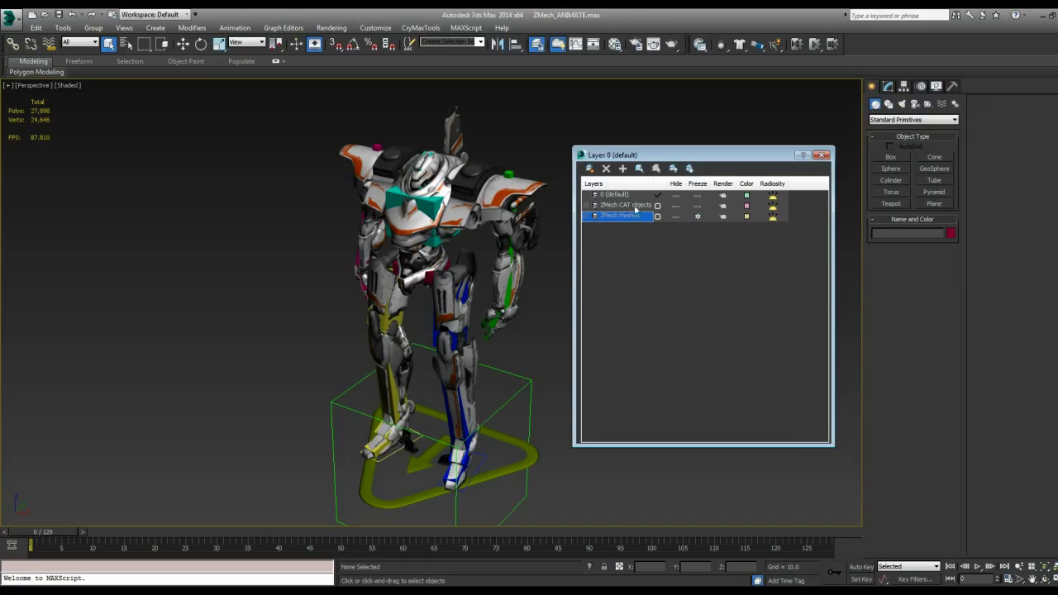
left_click(620, 205)
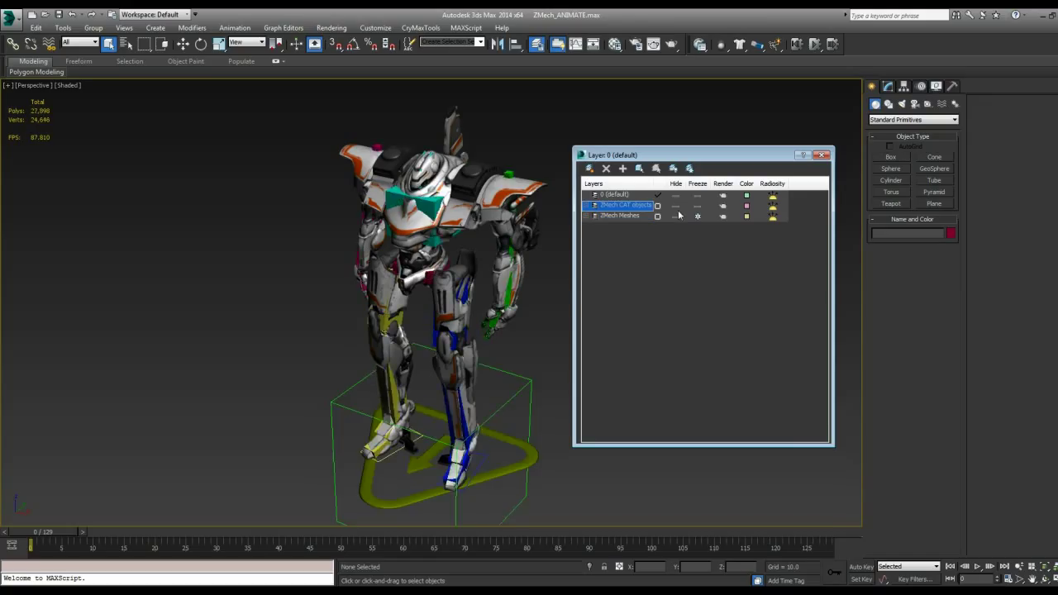
left_click(674, 205)
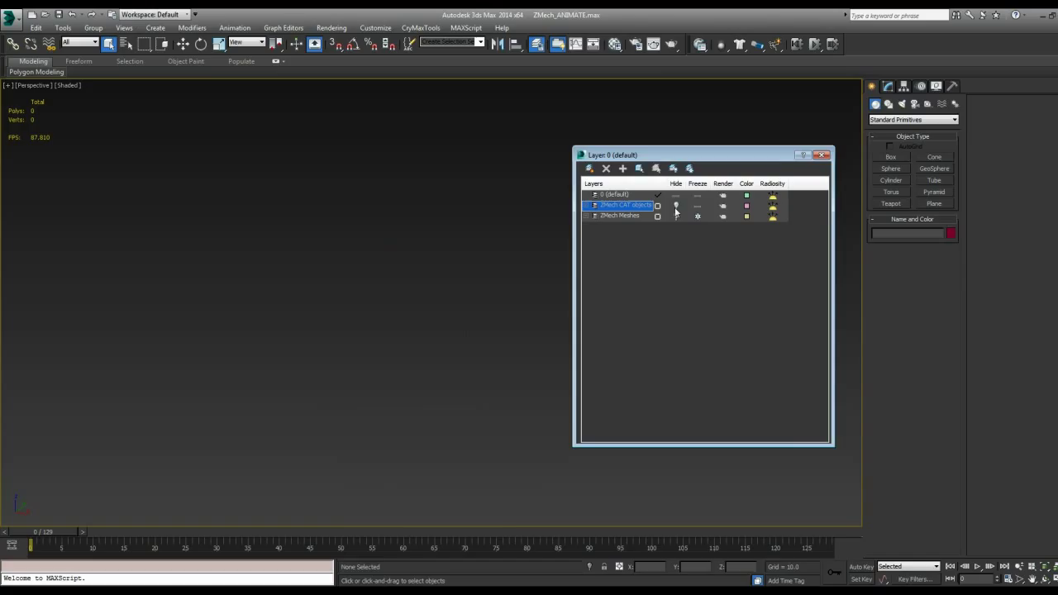
left_click(658, 215)
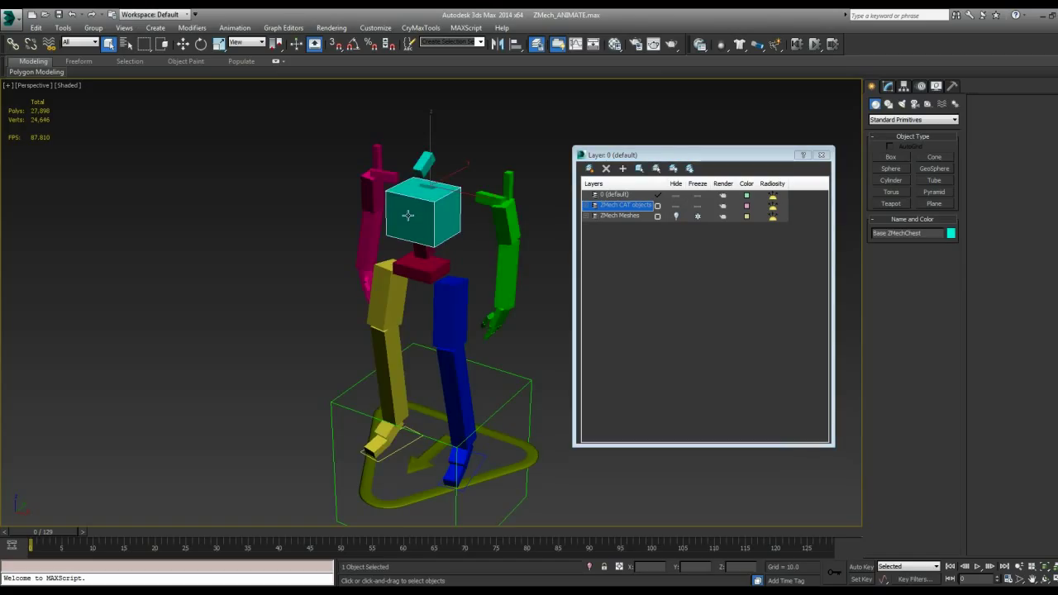
left_click(221, 43)
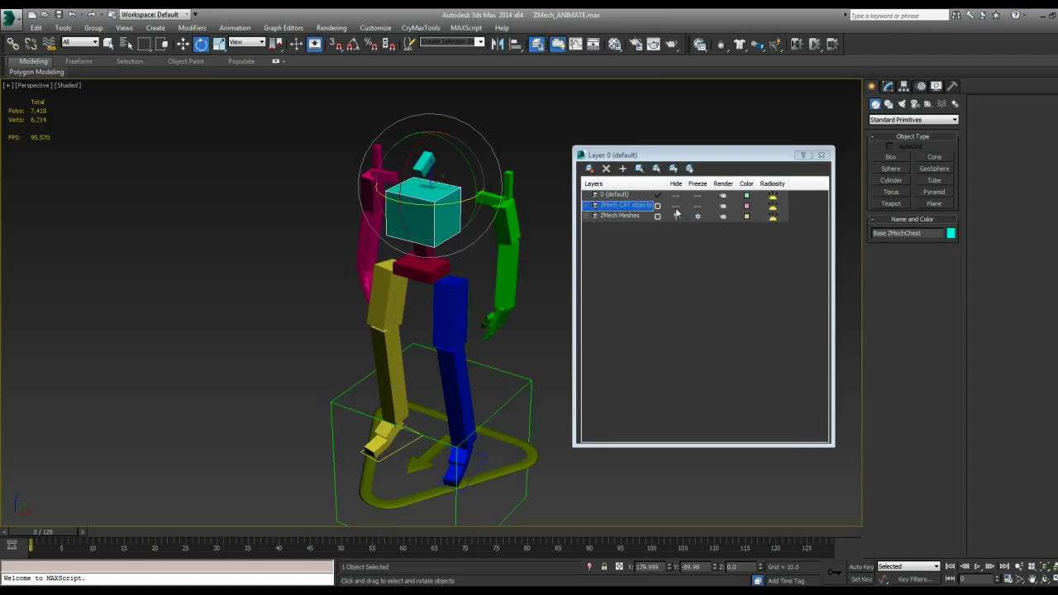
left_click(675, 205)
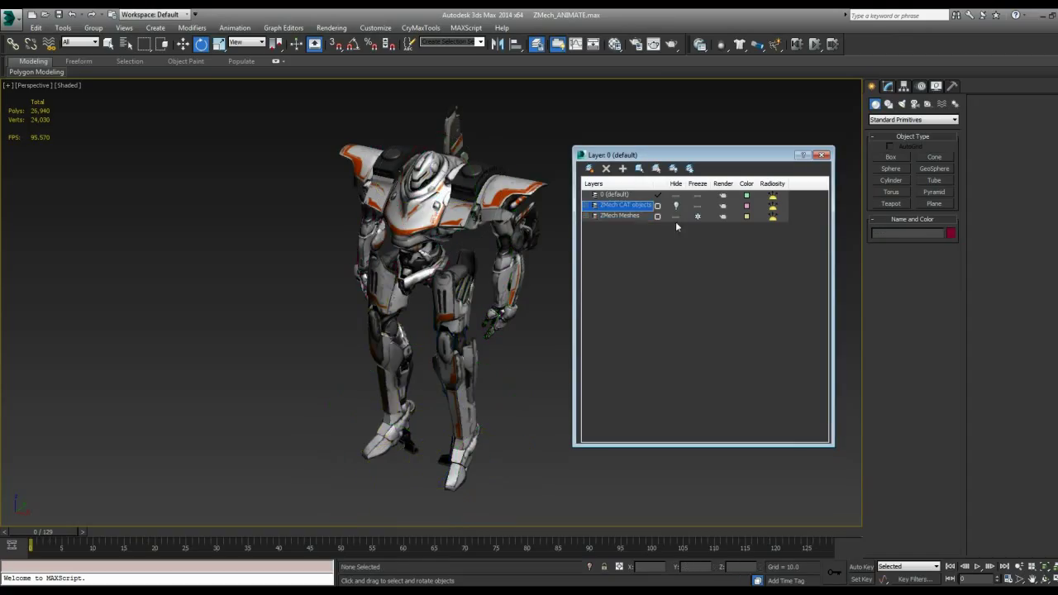
left_click(615, 215)
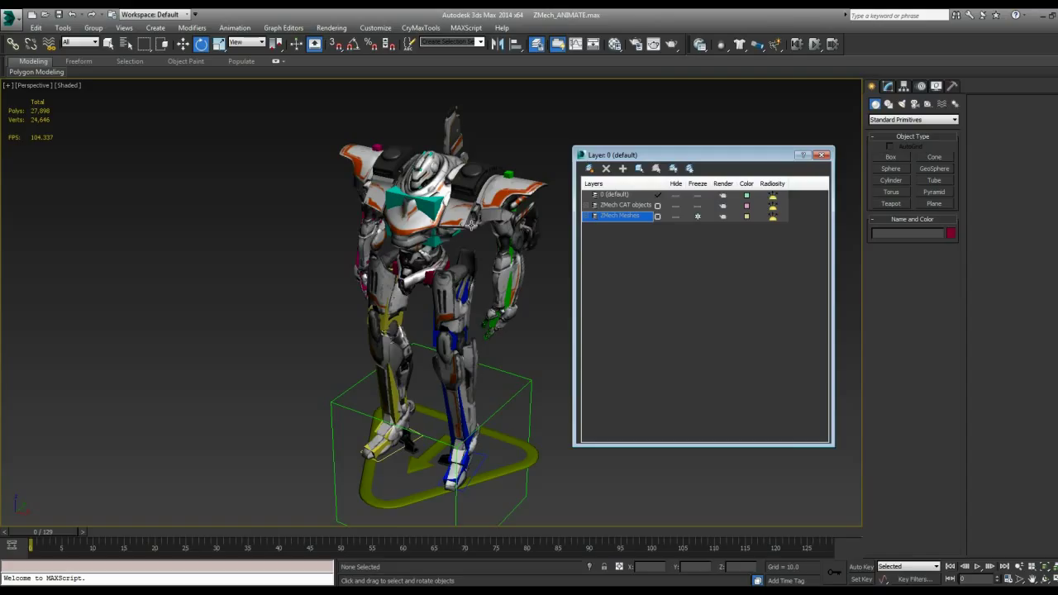
mouse_move(688, 251)
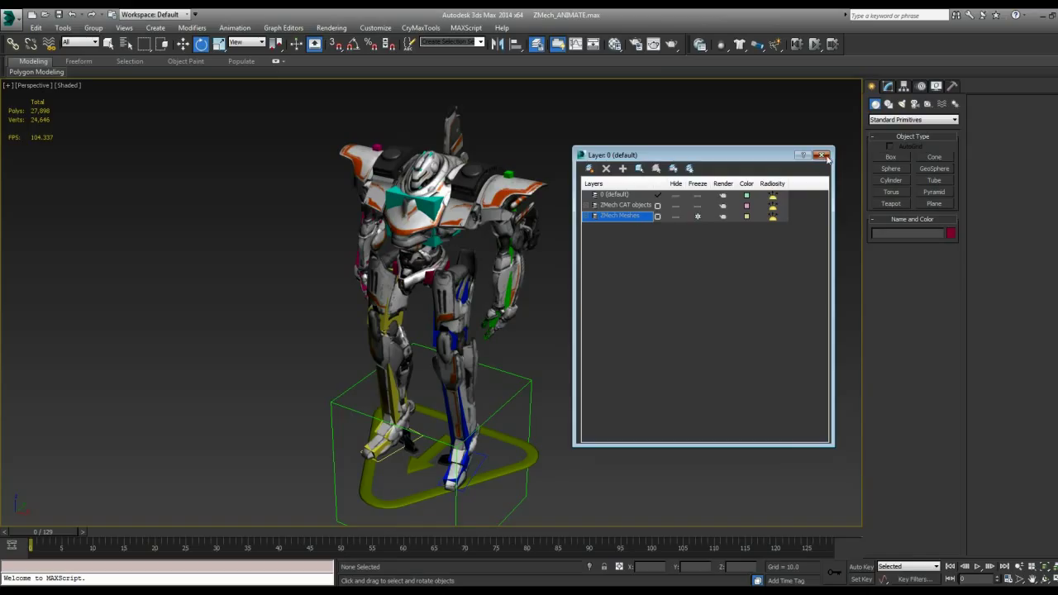
left_click(825, 155)
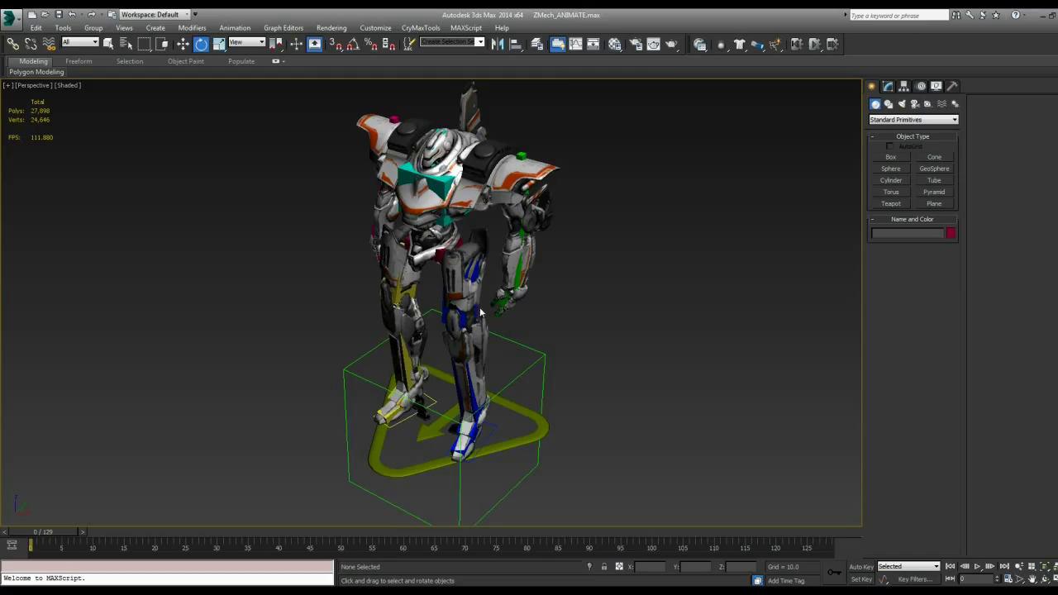
Select the CAT rig base and show its Layer Manager and Clip Manager rollouts in the Motion panel
left_click_drag(479, 312, 496, 410)
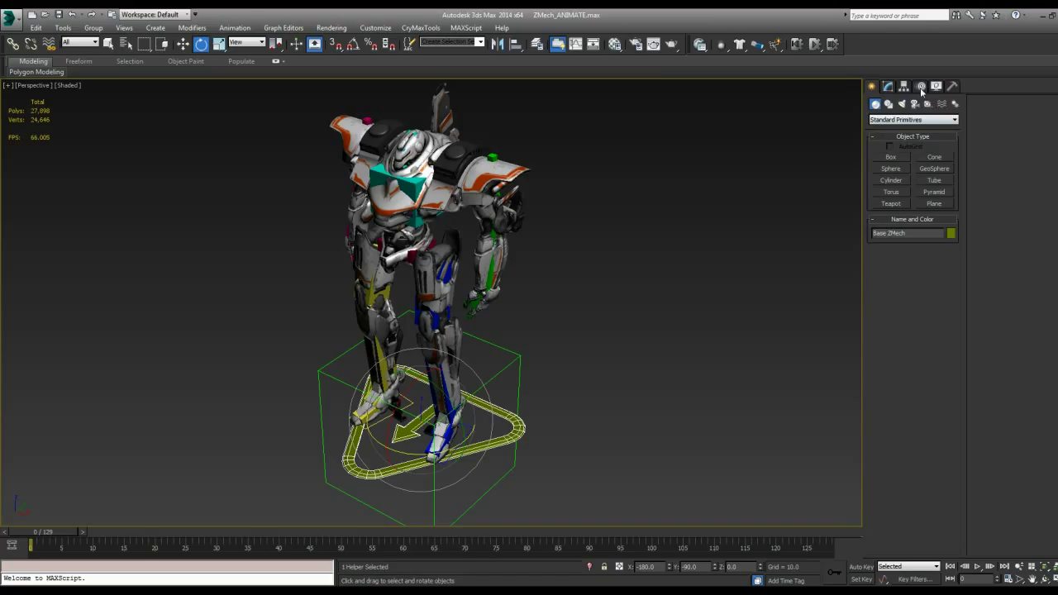
left_click(907, 86)
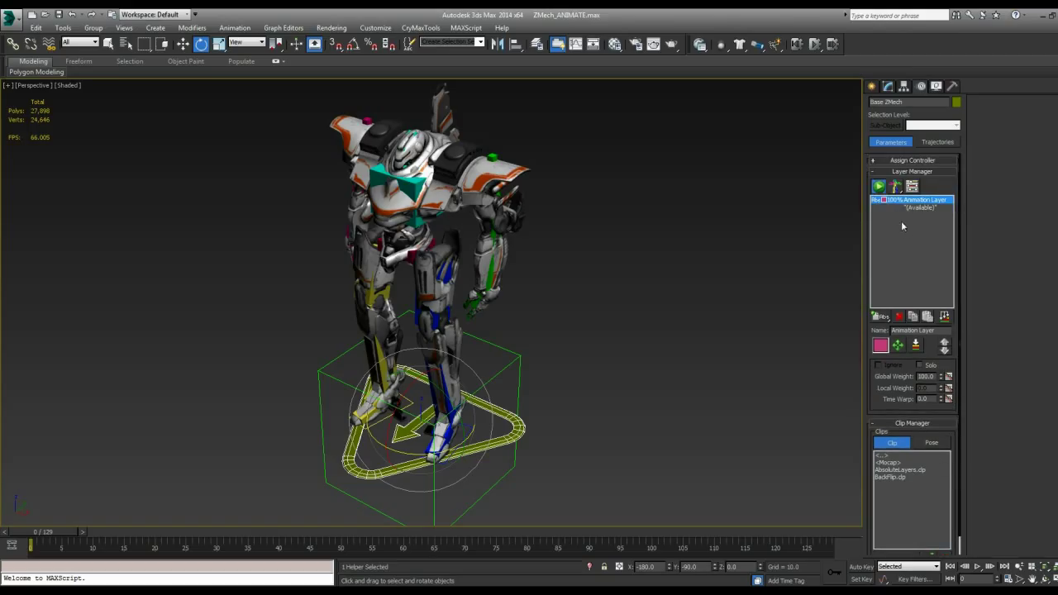
mouse_move(879, 186)
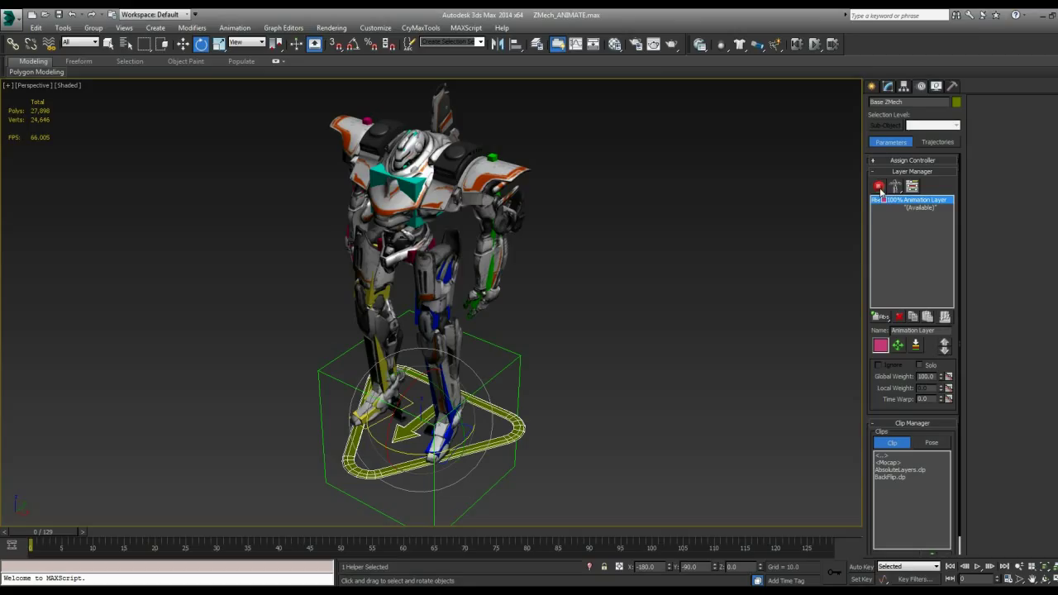
left_click(880, 187)
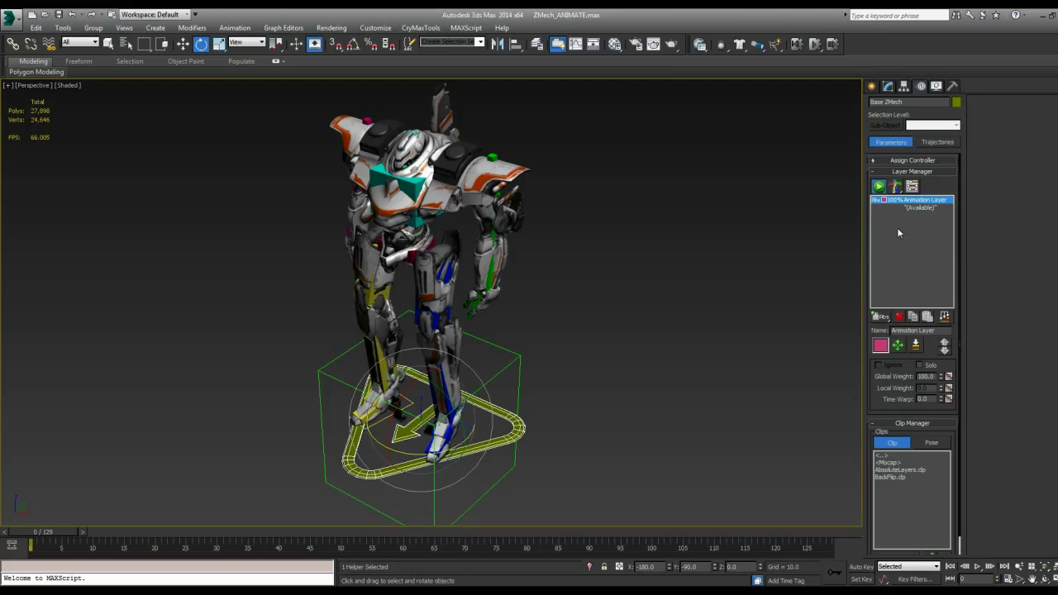
mouse_move(899, 241)
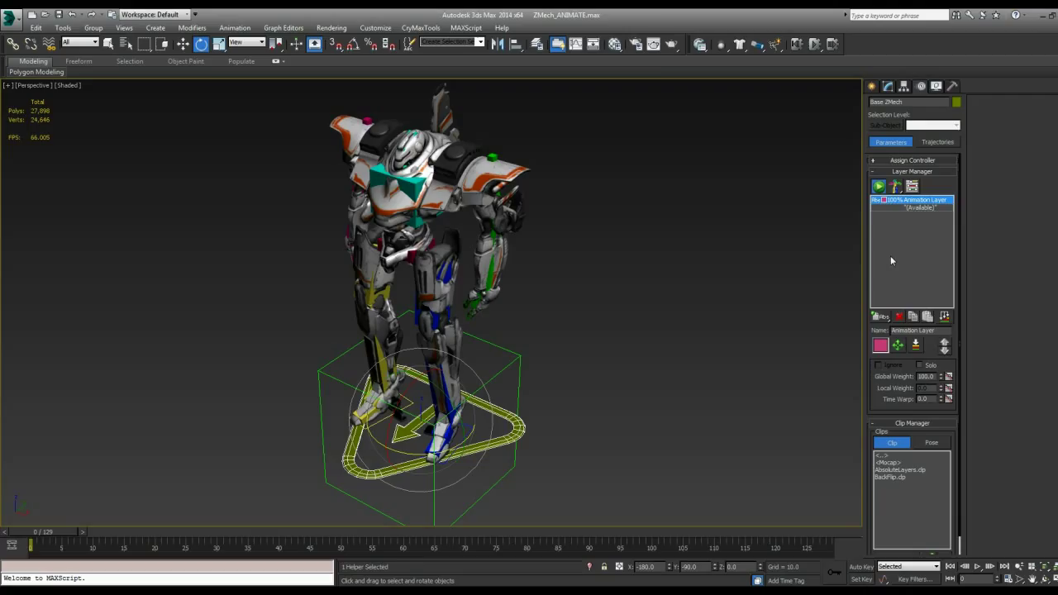
mouse_move(893, 264)
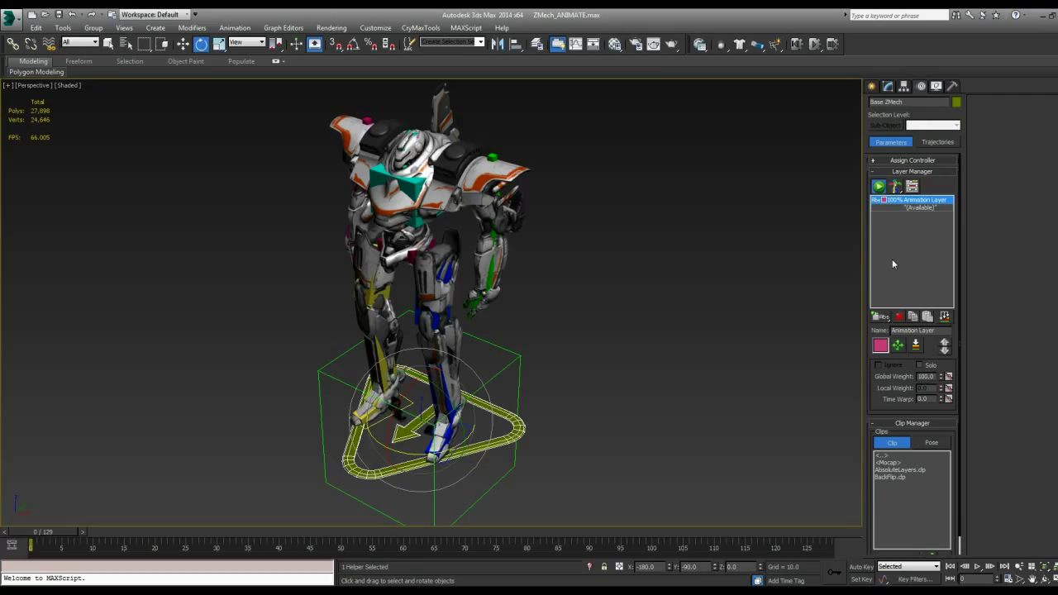
mouse_move(889, 302)
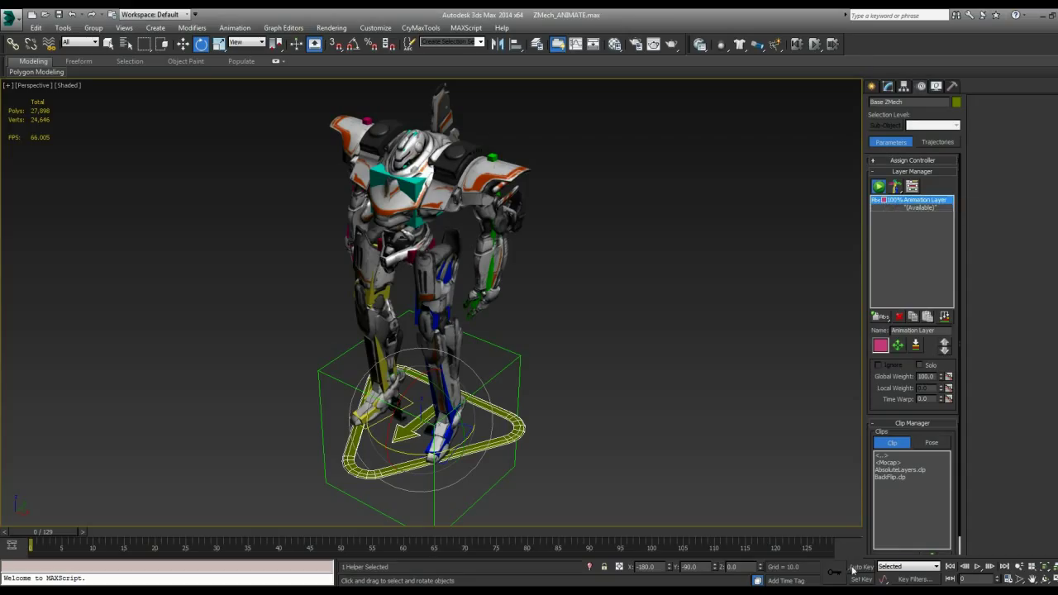
Enable Auto Key and scrub the time slider to preview the mech's keyed tilt motion
left_click(861, 567)
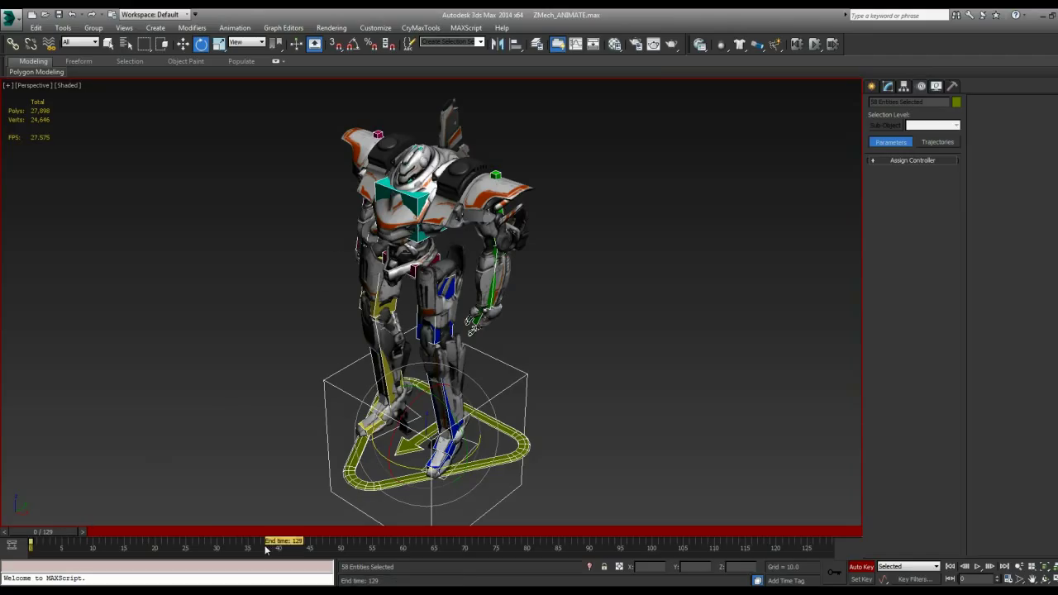
left_click_drag(285, 542, 697, 542)
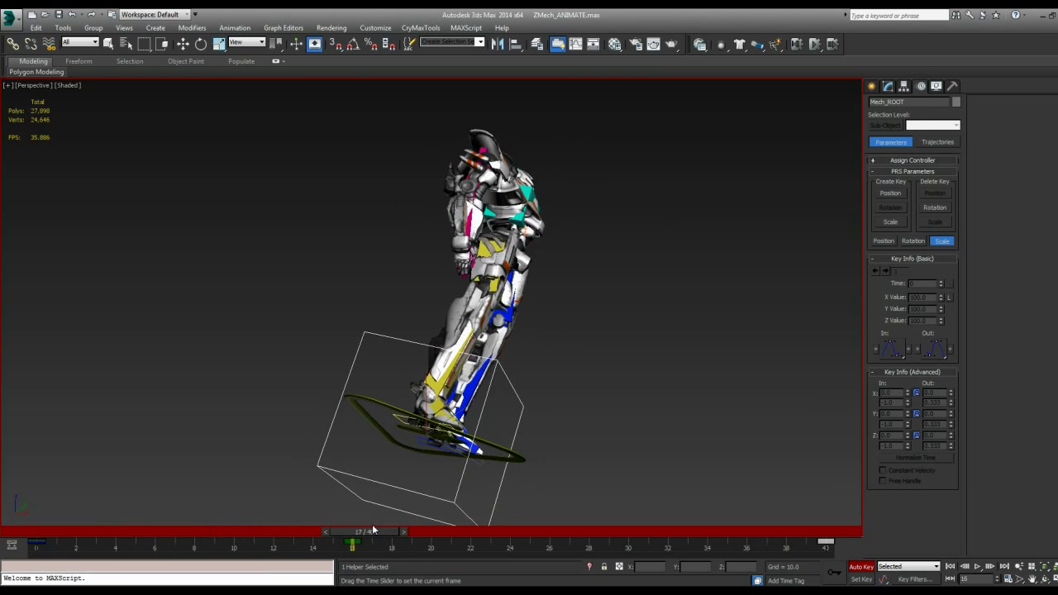
left_click_drag(354, 542, 825, 543)
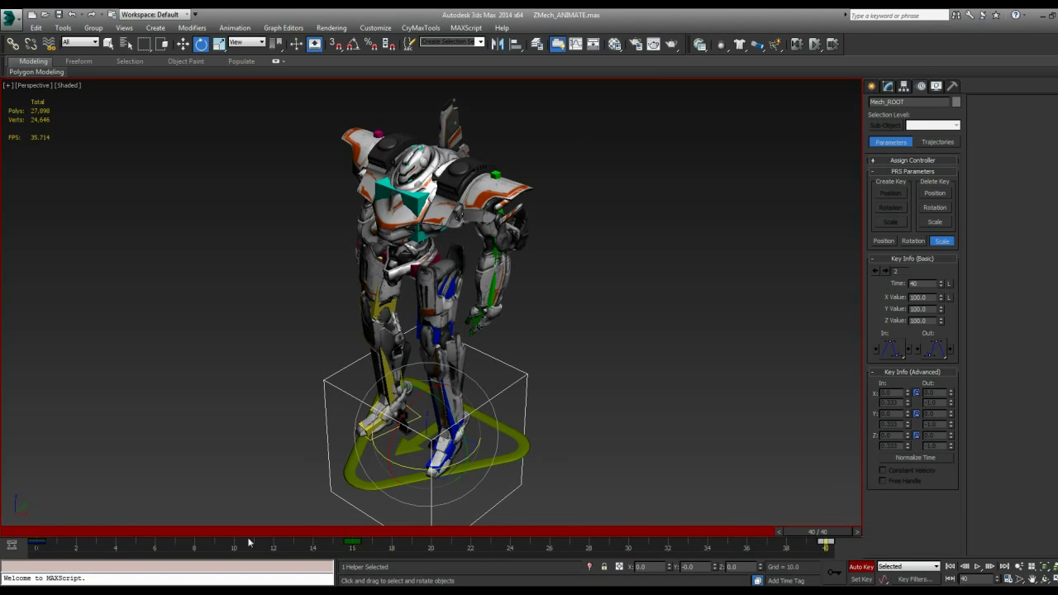
left_click(993, 564)
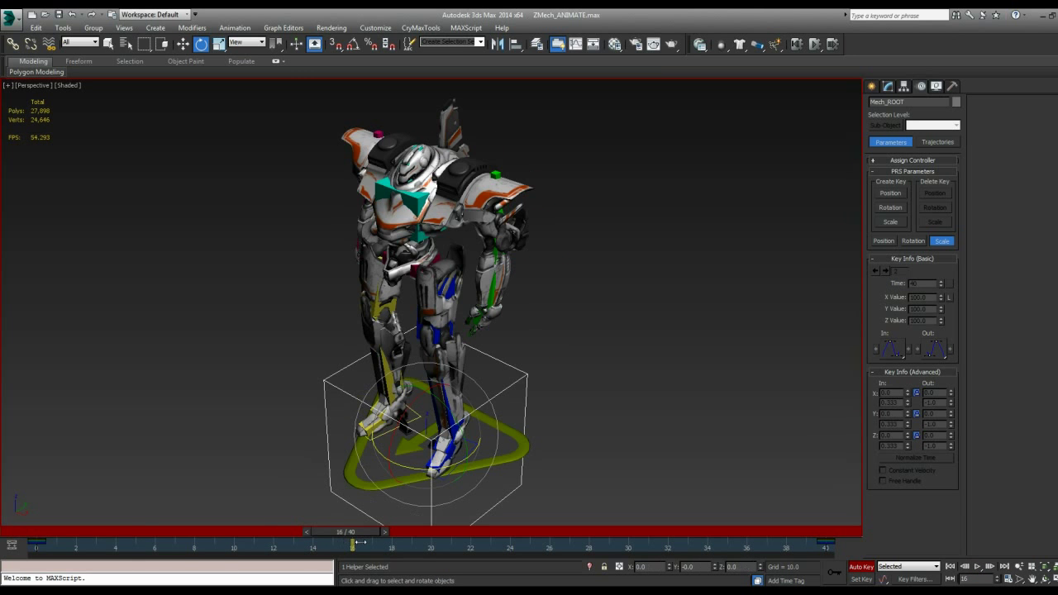
Key a raised upper-arm pose and a twisted chest pose in the run cycle, then play it back
left_click_drag(350, 544, 235, 544)
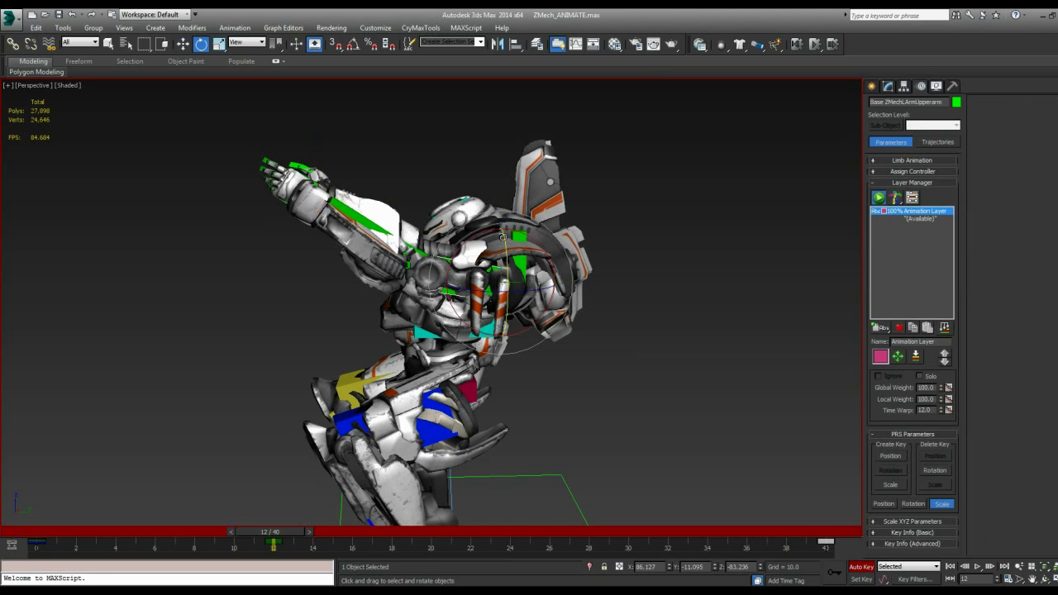
left_click_drag(499, 240, 476, 248)
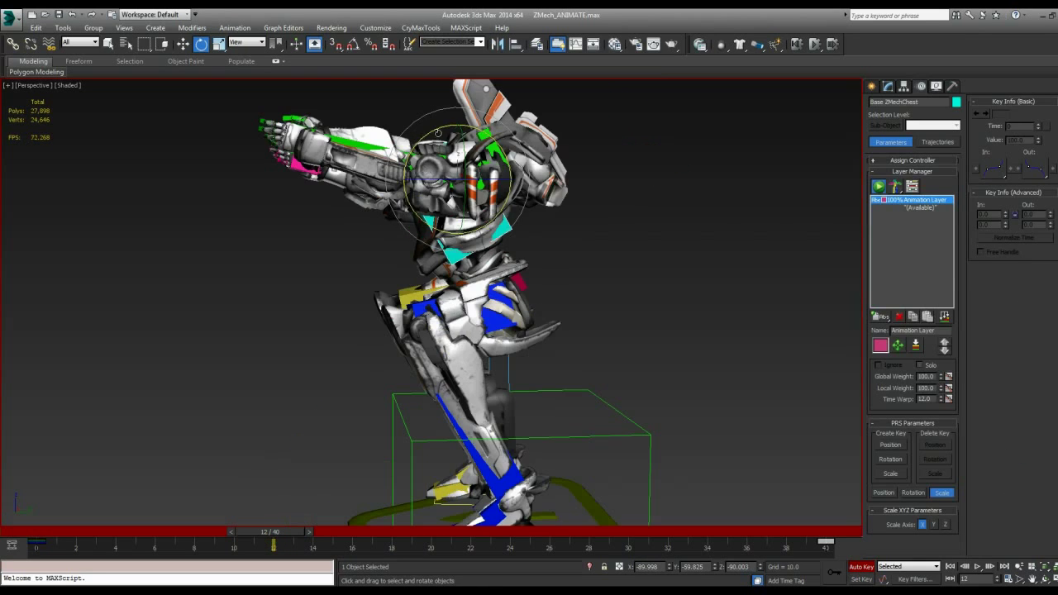
left_click_drag(439, 132, 473, 132)
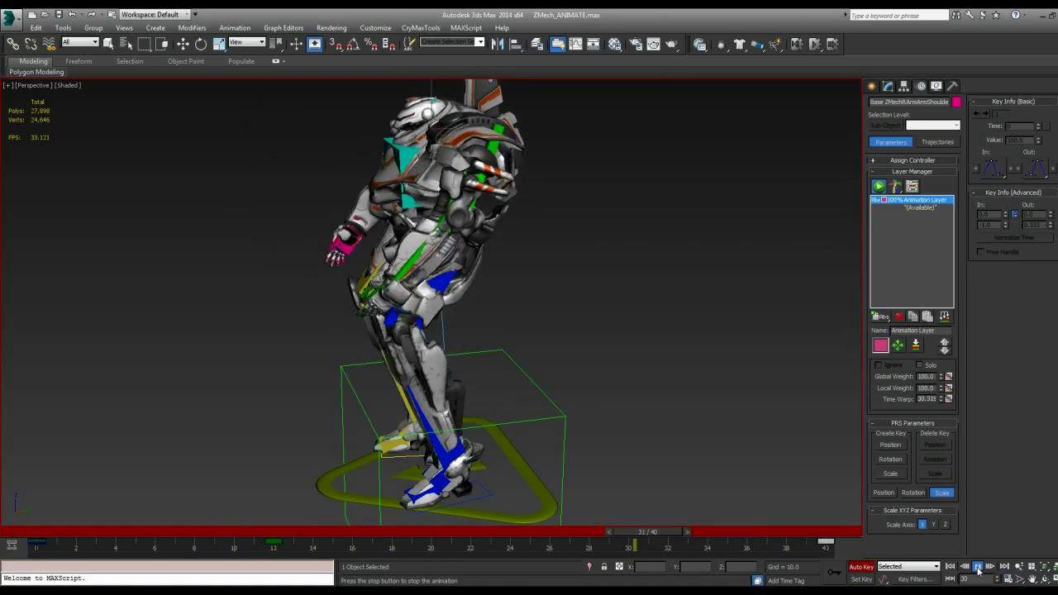
Stop playback and scrub the run cycle frames with the whole rig selected
left_click(978, 562)
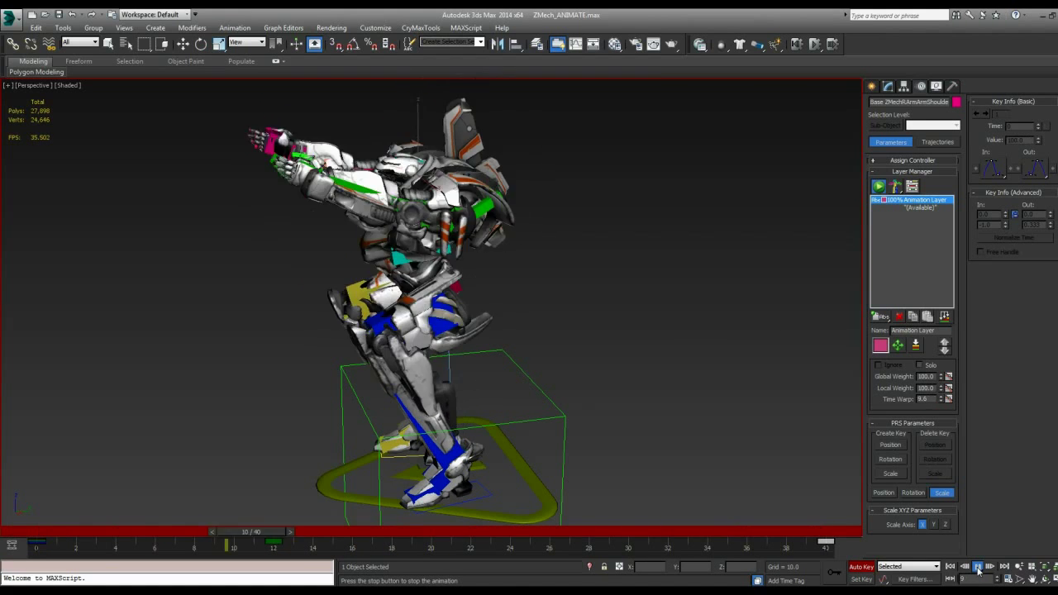
left_click_drag(248, 543, 176, 544)
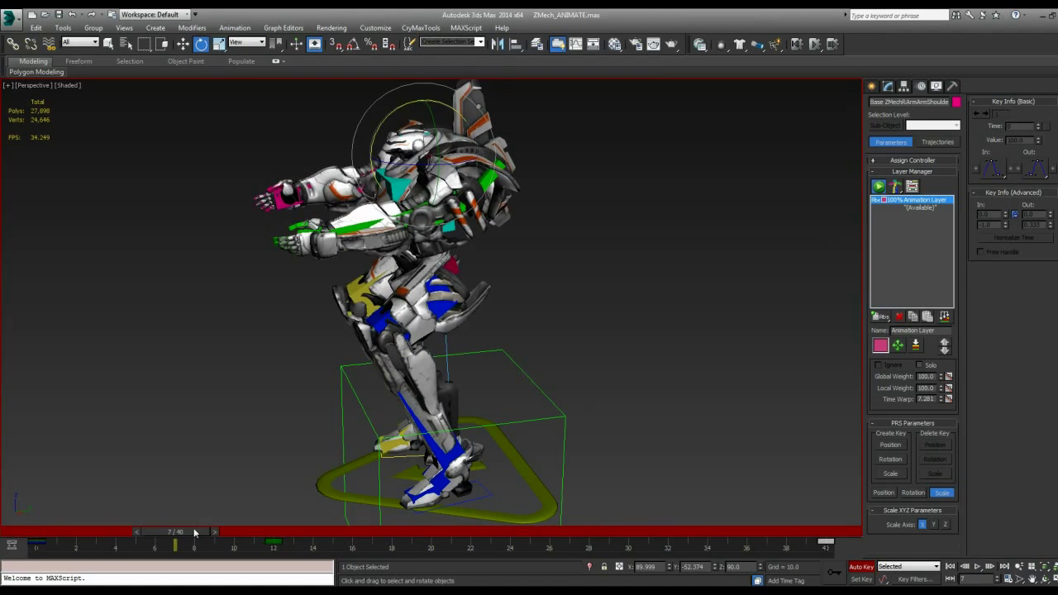
left_click_drag(175, 544, 588, 544)
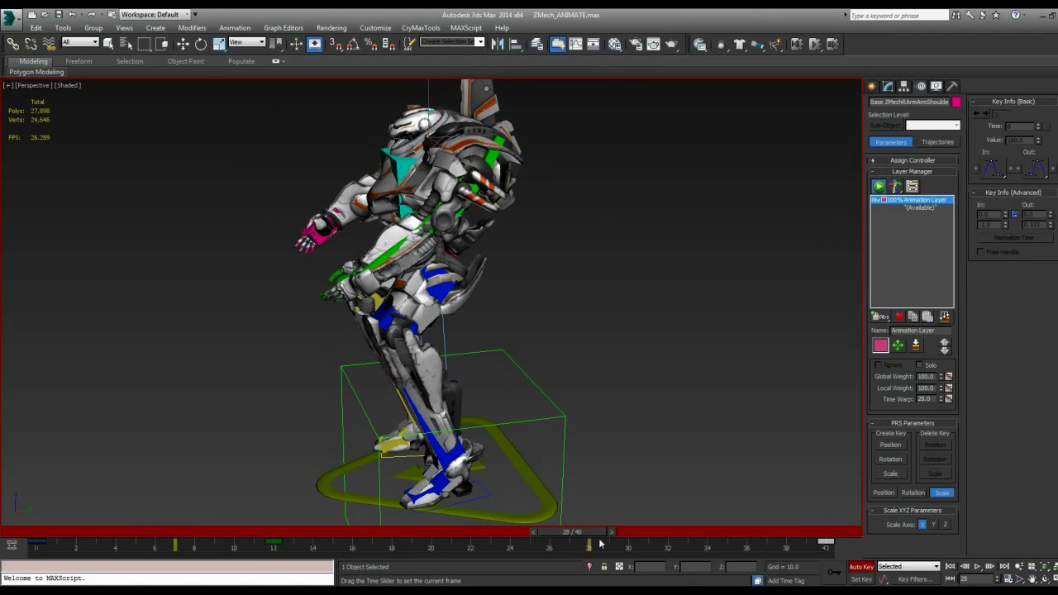
left_click_drag(589, 542, 571, 542)
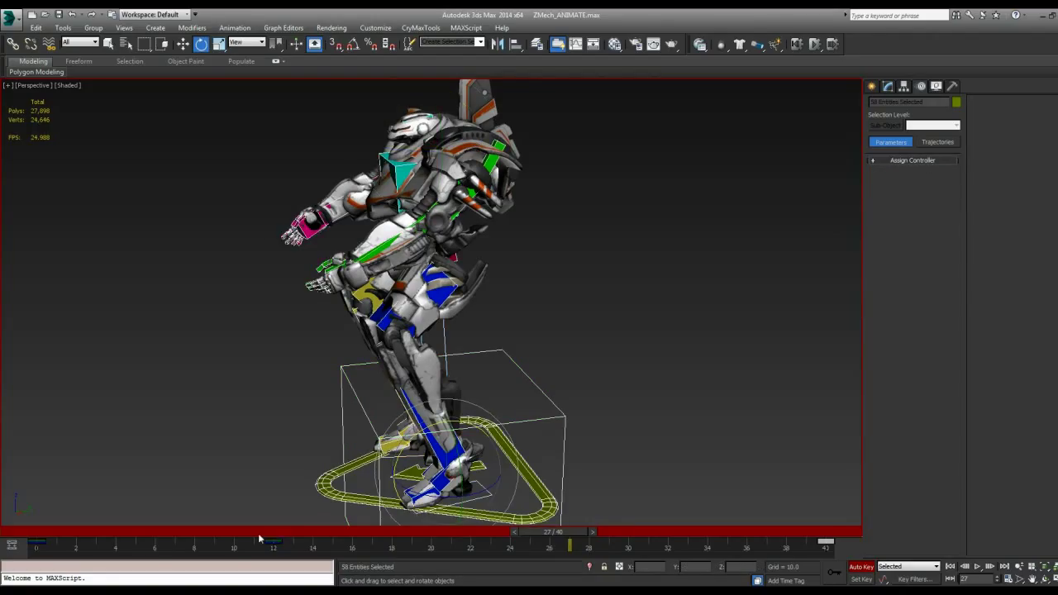
left_click_drag(568, 544, 273, 544)
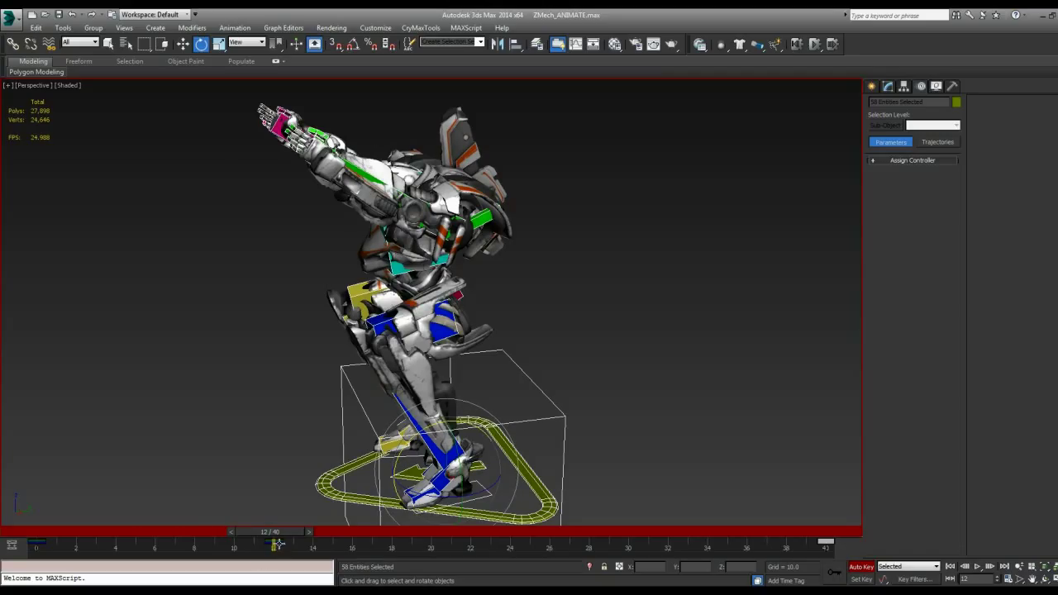
Review later and mid-cycle frames of the run, then select the mech's thigh bone
left_click_drag(277, 544, 549, 544)
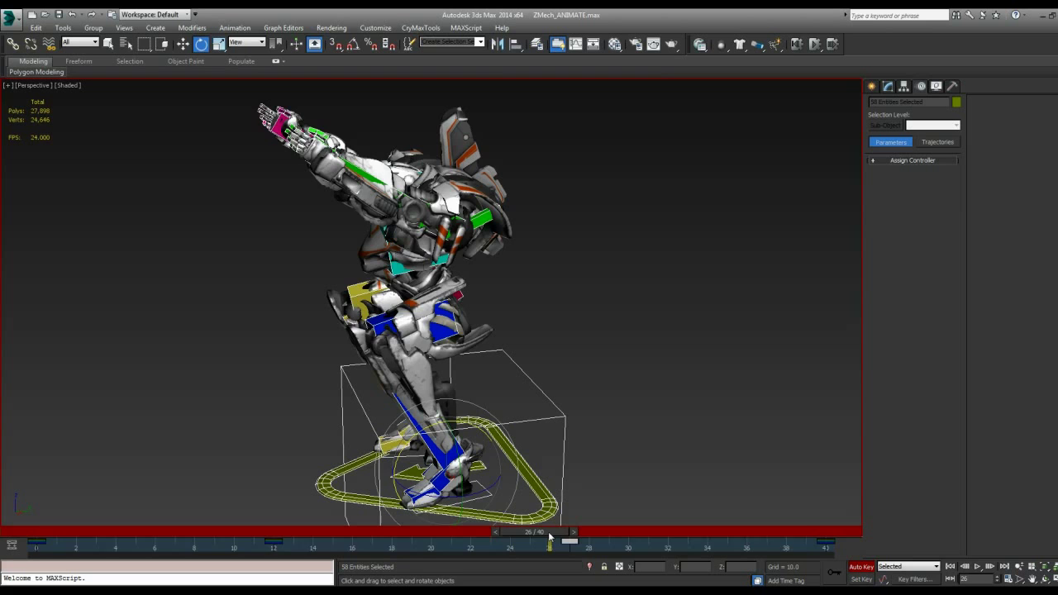
left_click_drag(549, 545, 394, 545)
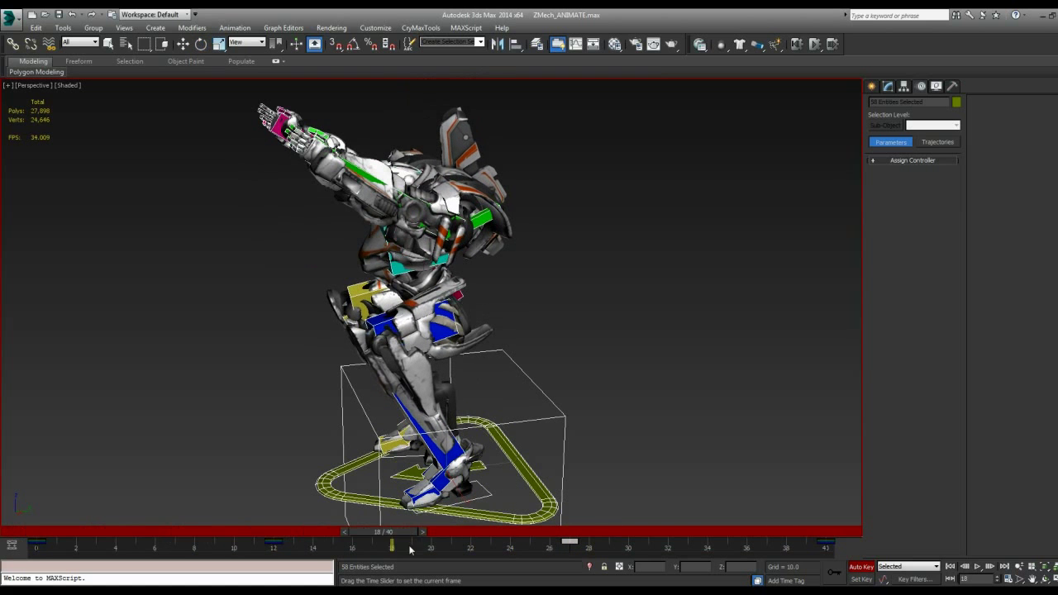
left_click_drag(390, 546, 509, 546)
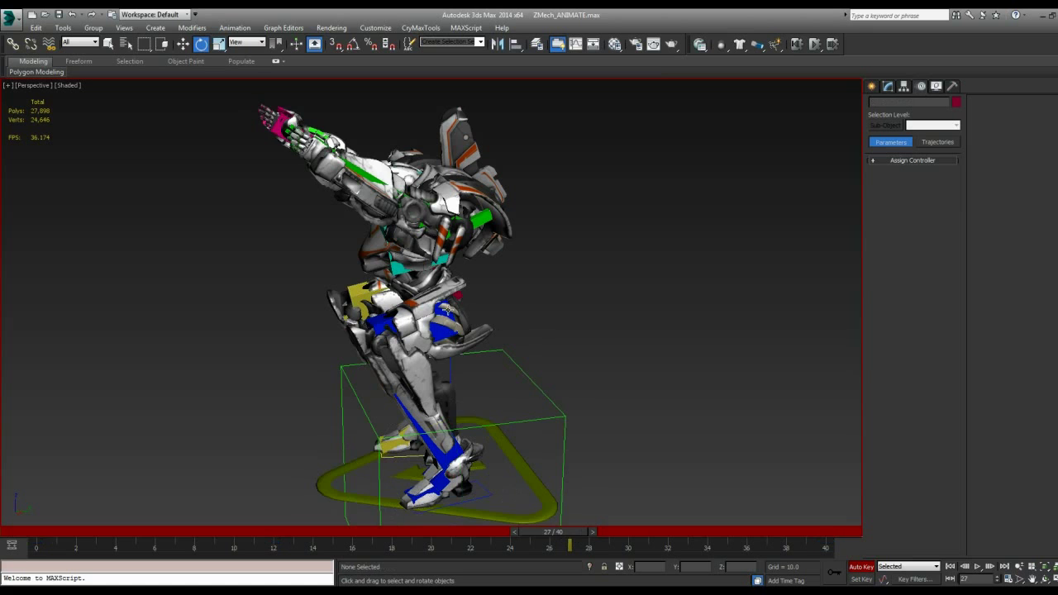
left_click(434, 314)
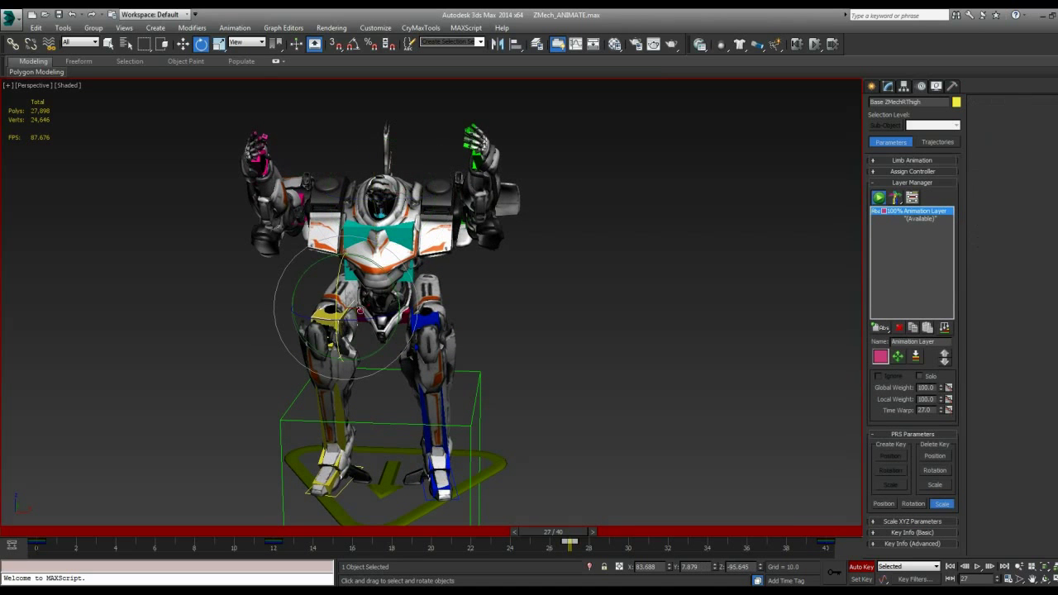
Select the pelvis, check its Key Info, and play then stop the looping run cycle
left_click_drag(361, 311, 413, 327)
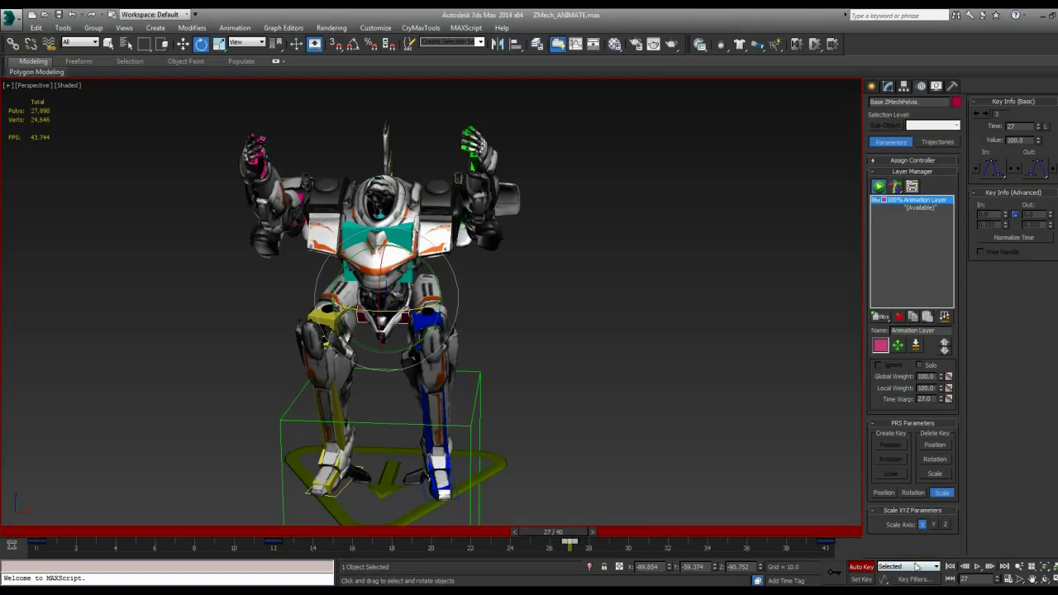
mouse_move(979, 570)
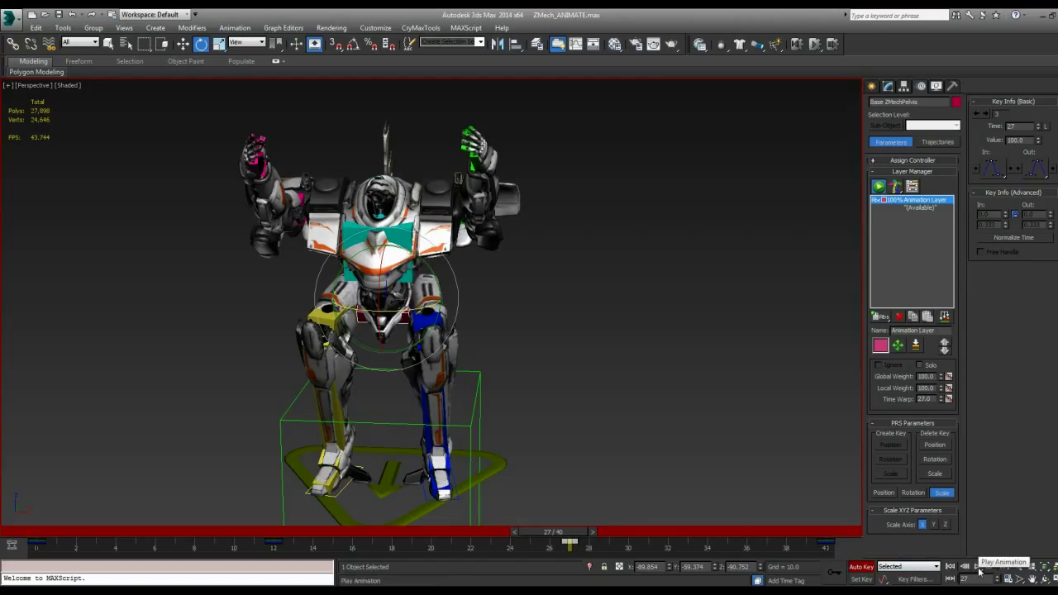
left_click(978, 566)
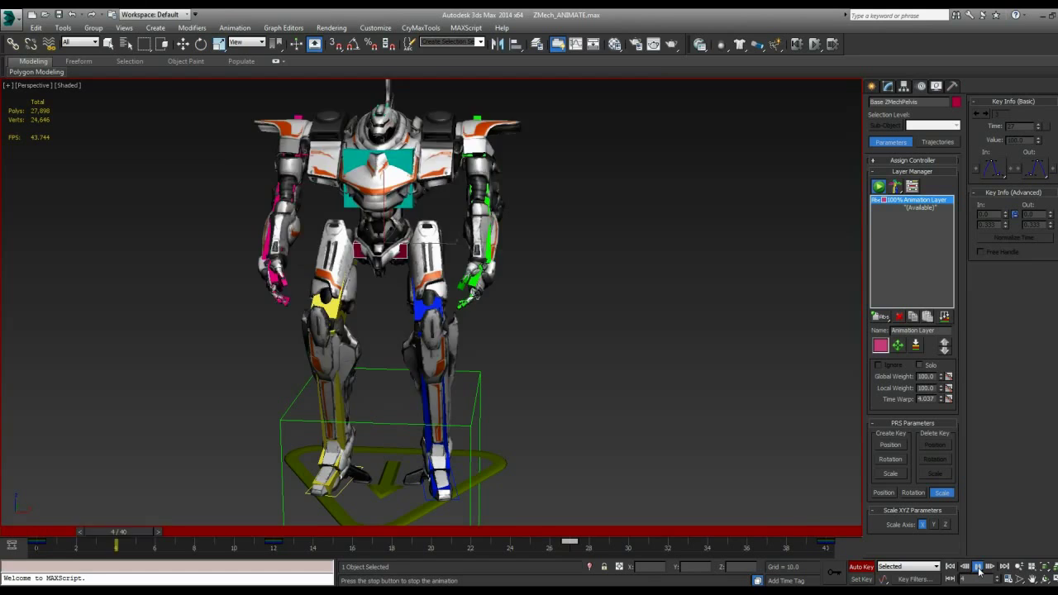
left_click(979, 562)
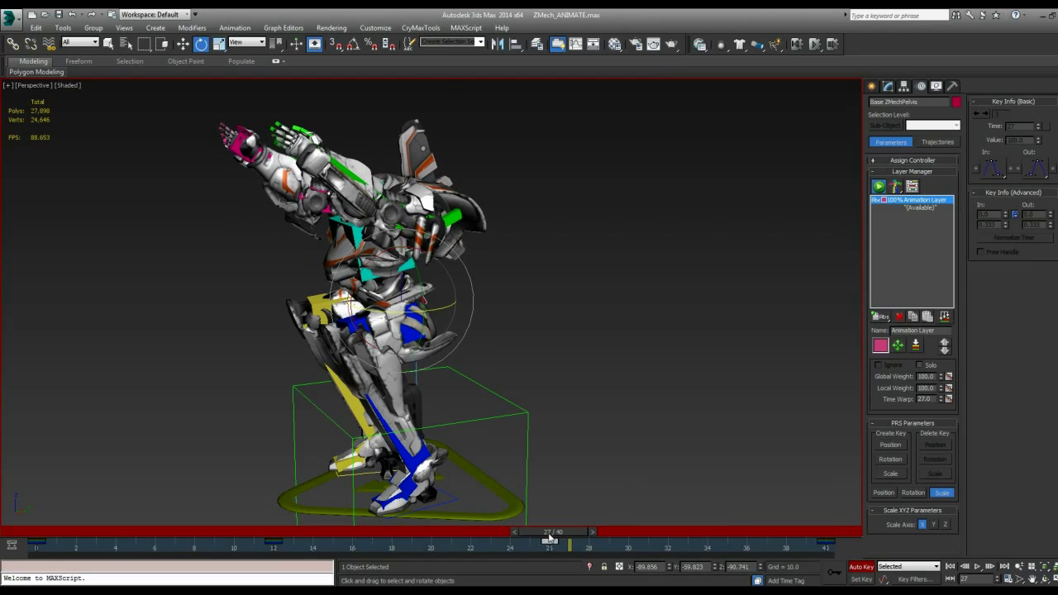
Rotate ZMechChest forward so the mech leans at the current run-cycle key
left_click_drag(549, 543, 549, 542)
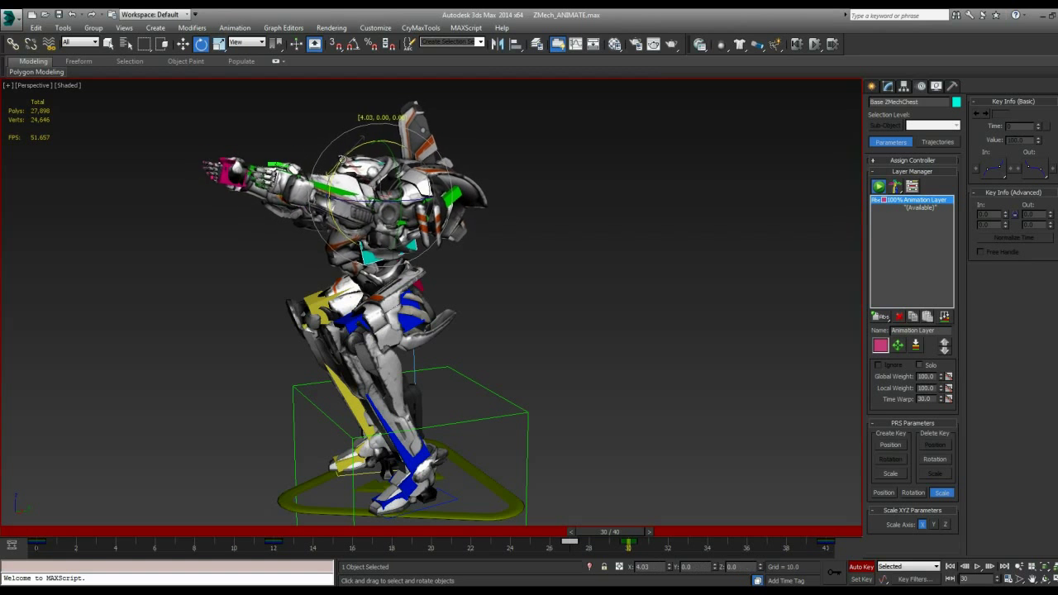
left_click_drag(363, 165, 322, 178)
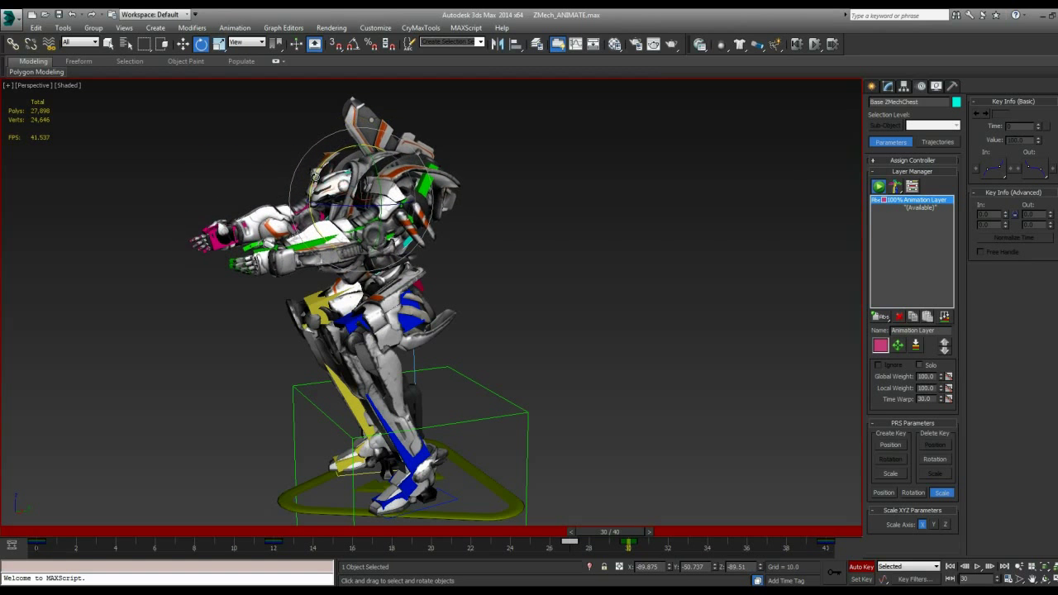
left_click(648, 533)
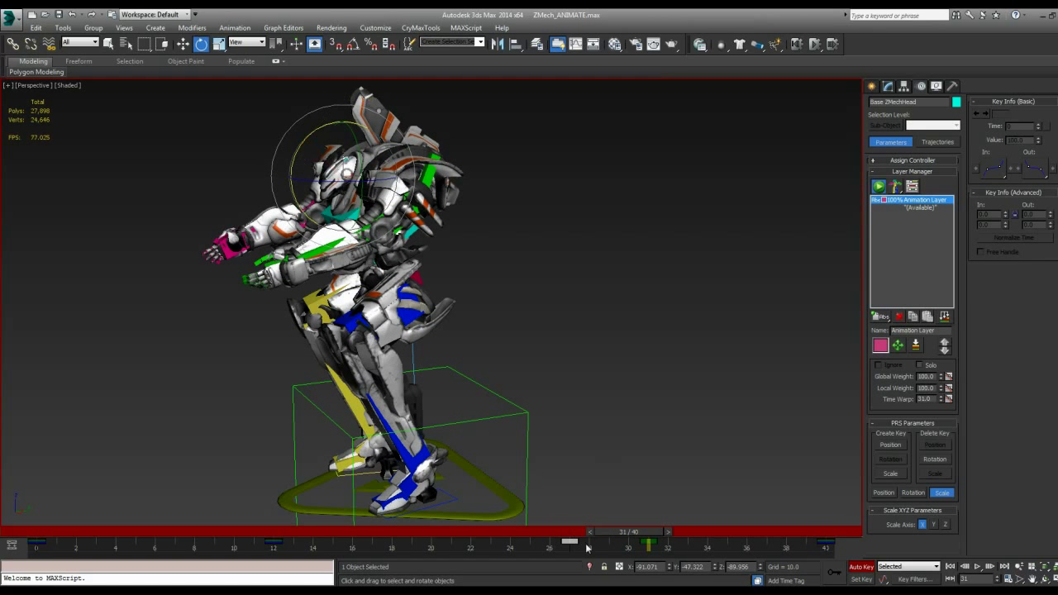
left_click_drag(648, 544, 609, 544)
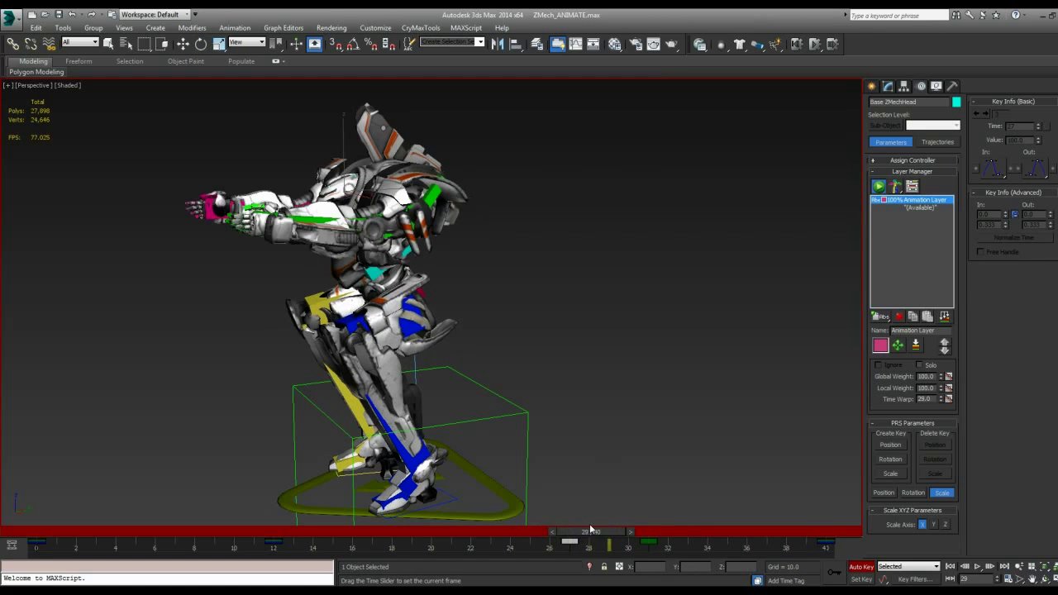
Lean the chest again at a later key, then play and stop the cycle to review it
left_click_drag(609, 544, 768, 544)
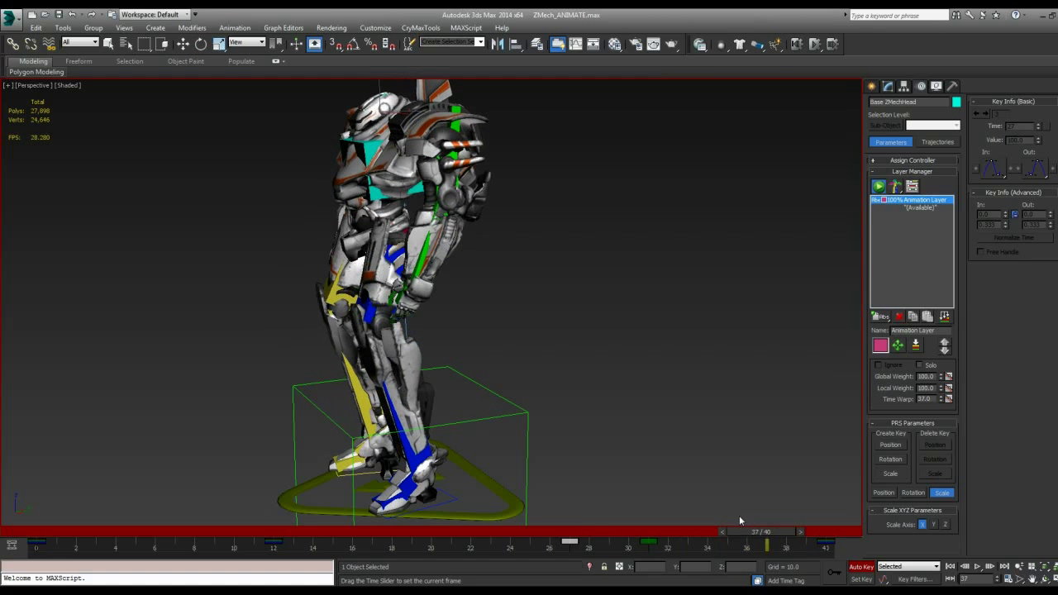
left_click(979, 563)
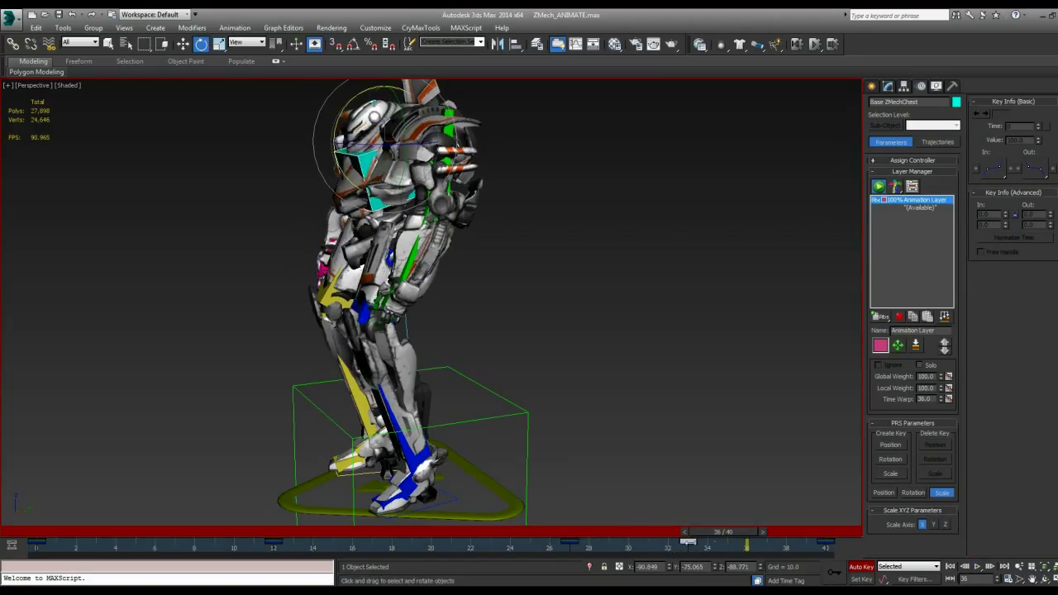
left_click(979, 565)
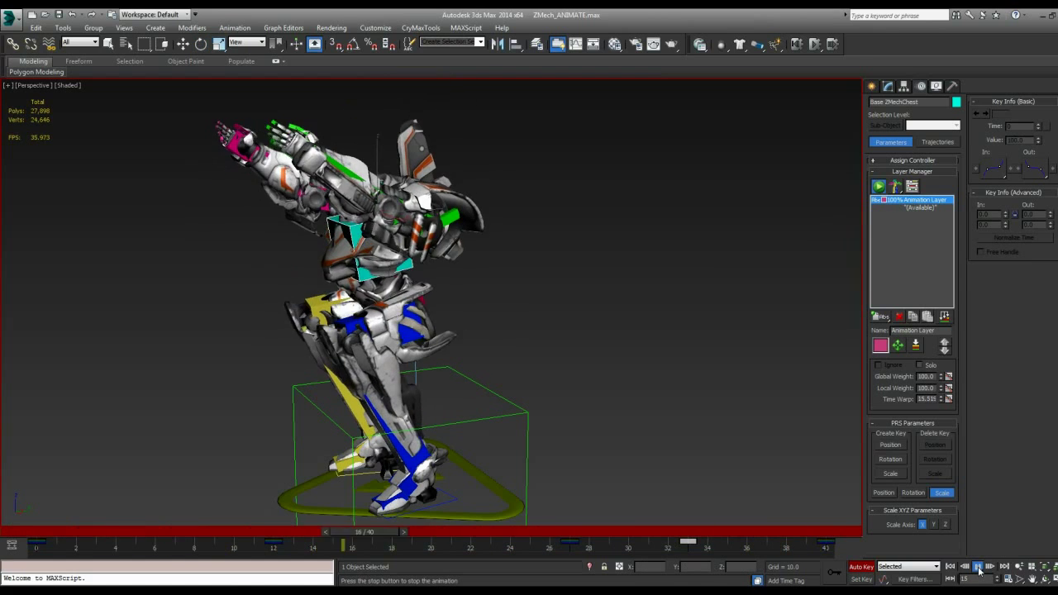
left_click(979, 562)
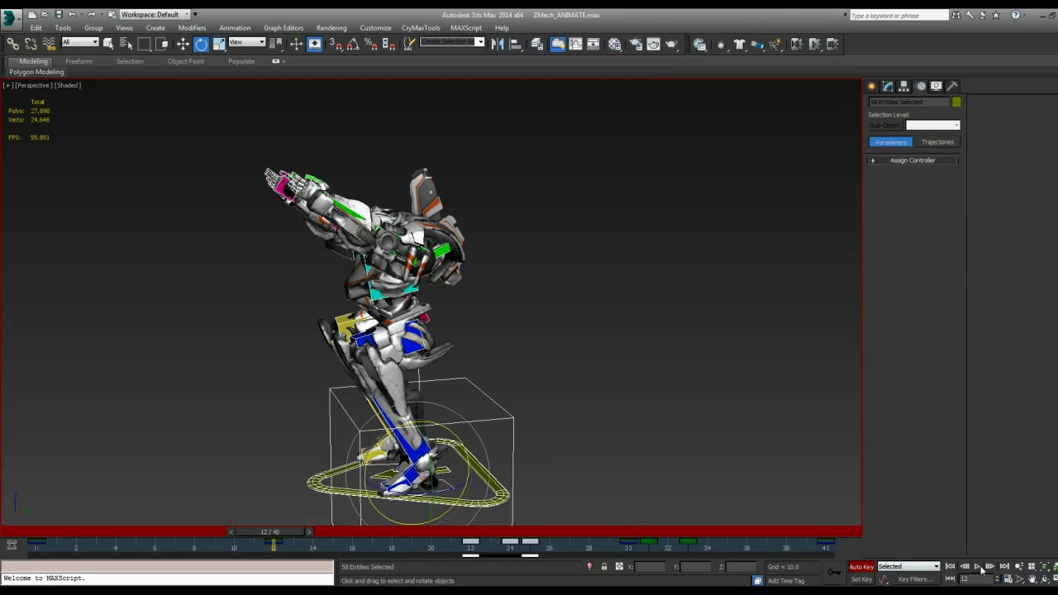
Show the application menu with its save options and recent documents
left_click(978, 565)
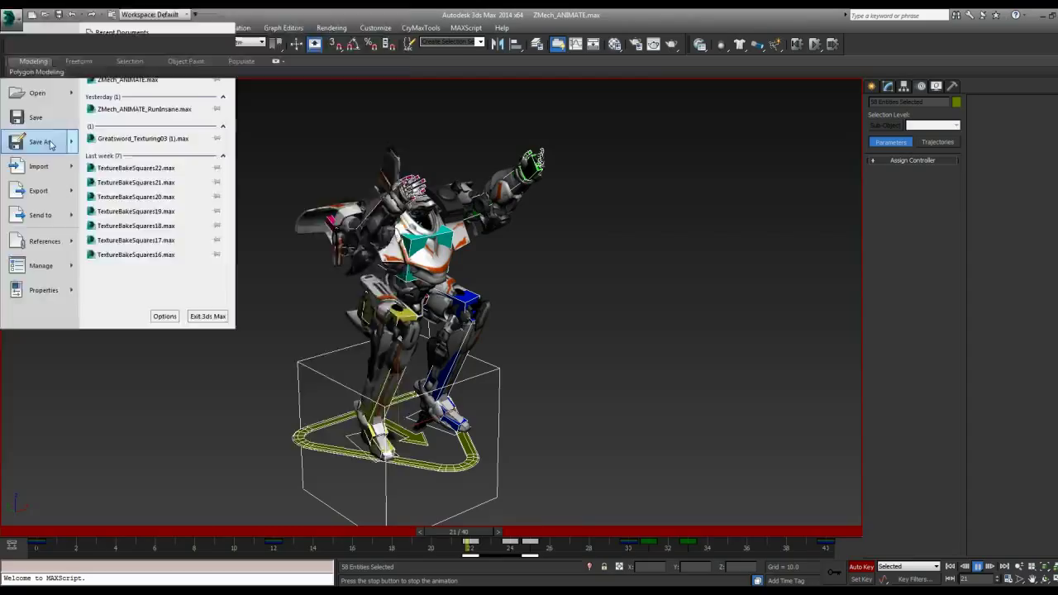
Save the posed mech scene as a new file named test_YogaPose
left_click(40, 142)
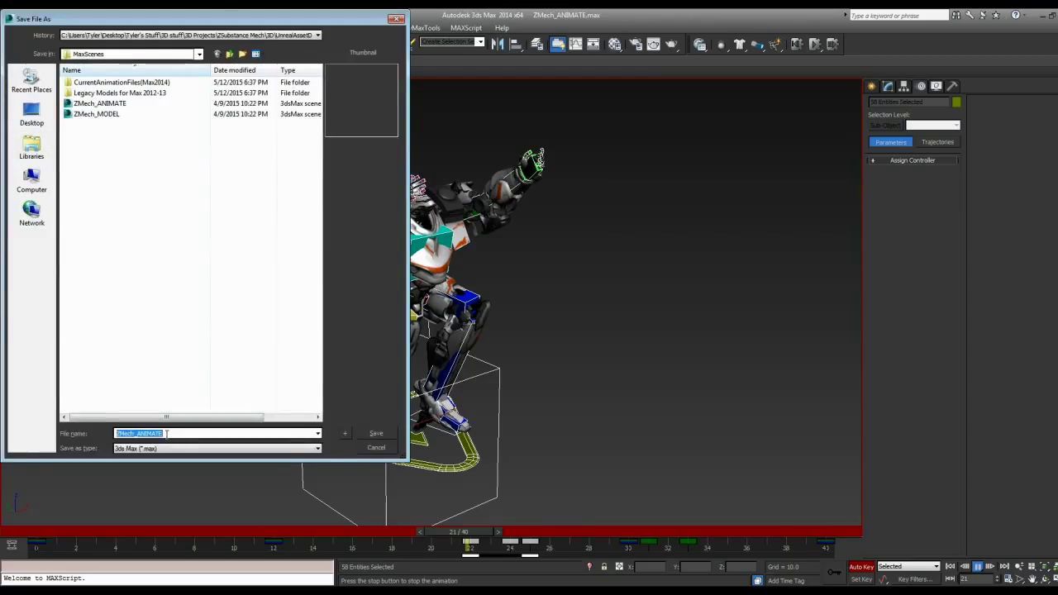
left_click(96, 103)
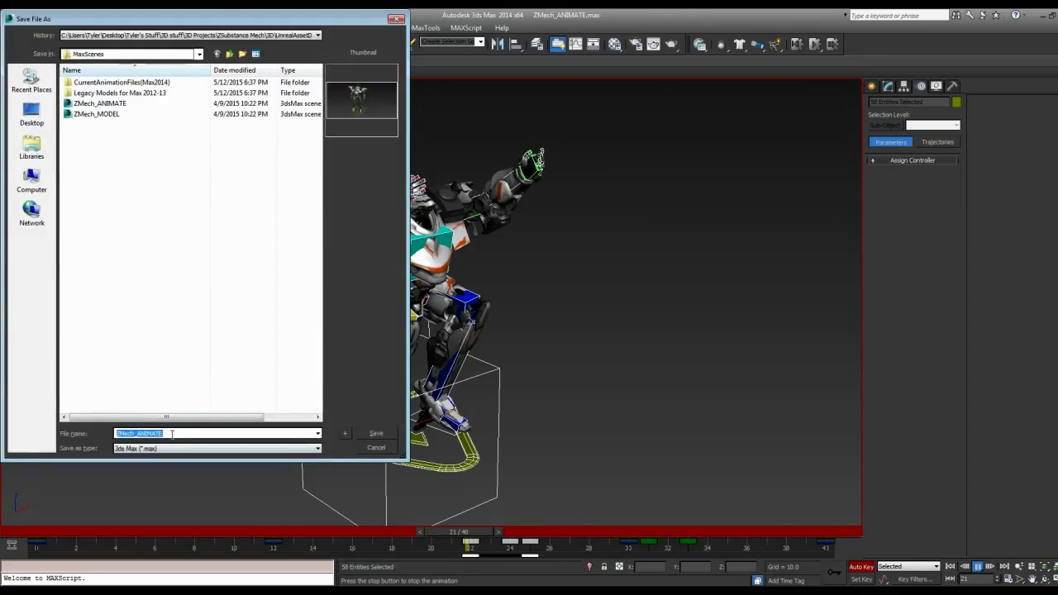
type("test_YogaPose")
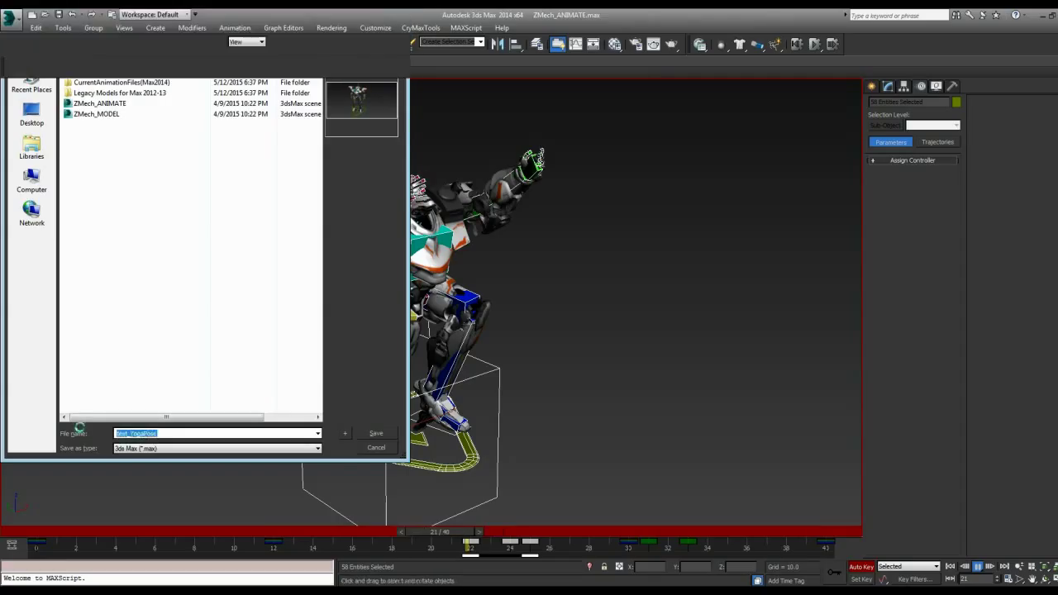
left_click(374, 433)
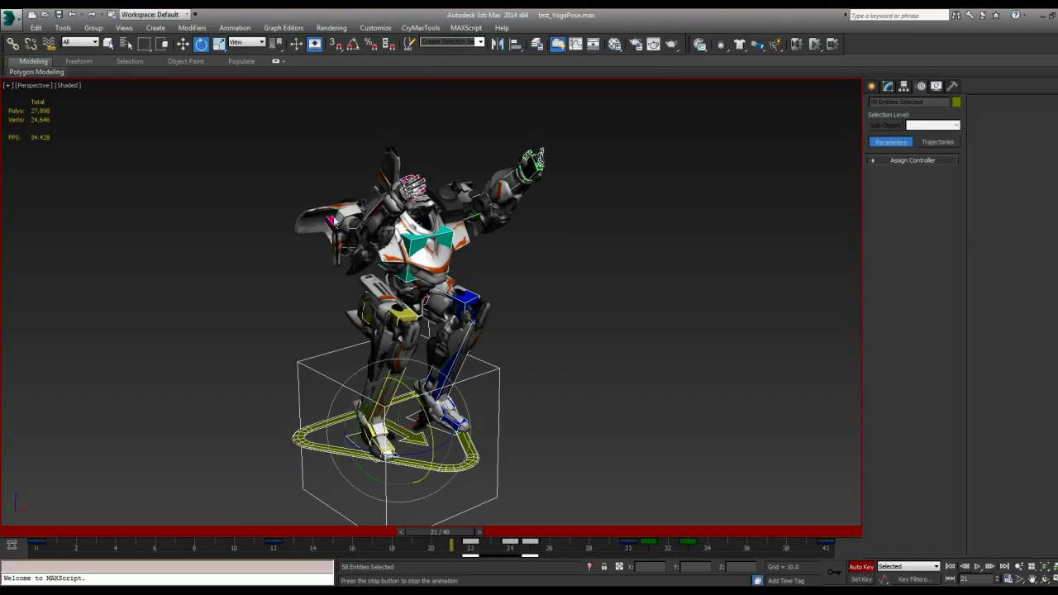
mouse_move(596, 281)
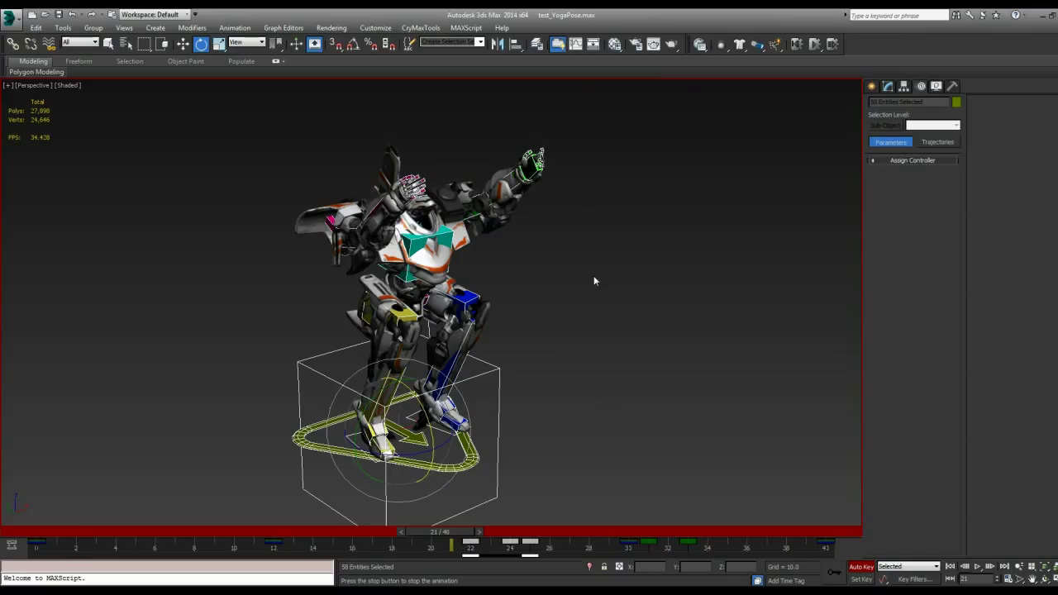
mouse_move(694, 358)
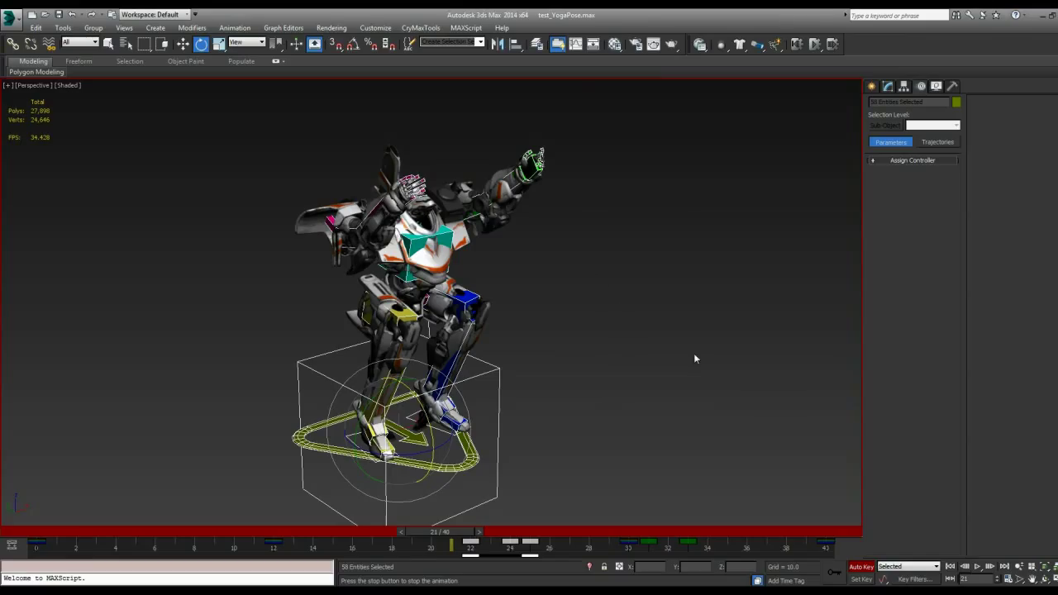
mouse_move(724, 354)
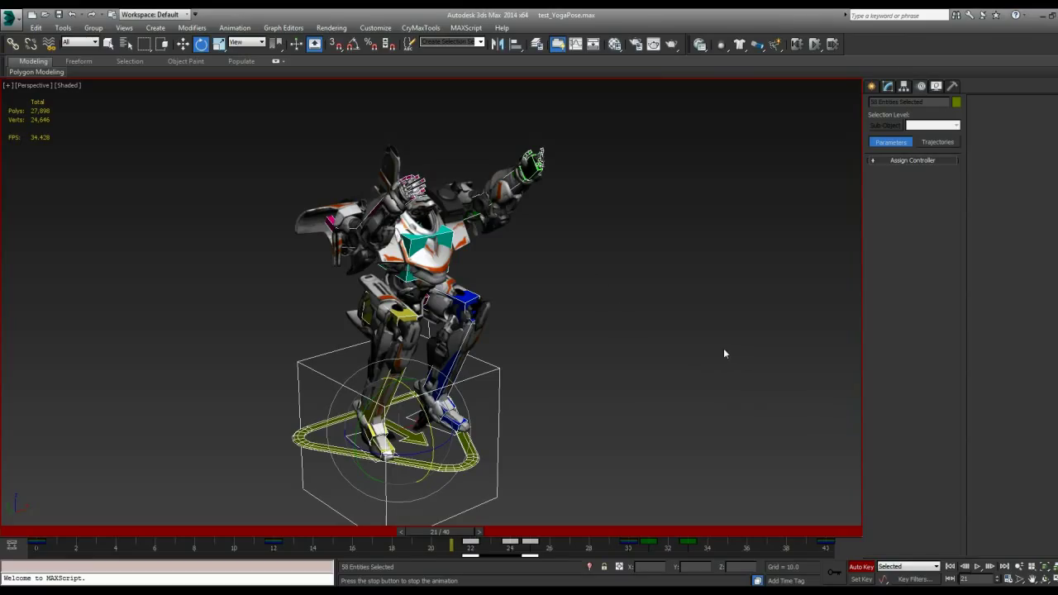
mouse_move(301, 162)
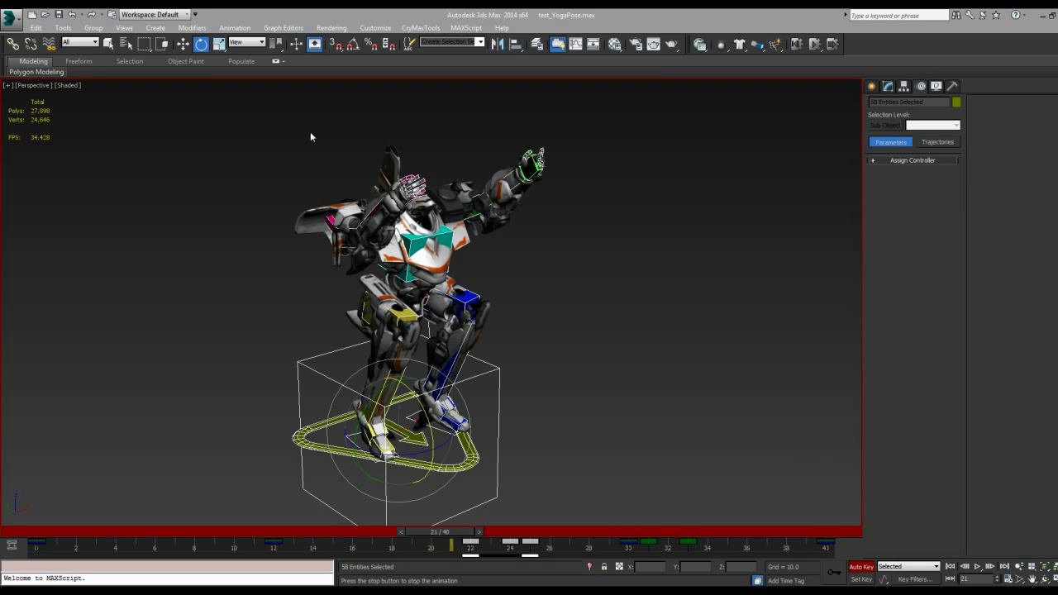
Reset the scene, confirm discarding it, and reopen ZMech_ANIMATE.max from Recent Documents
left_click(33, 27)
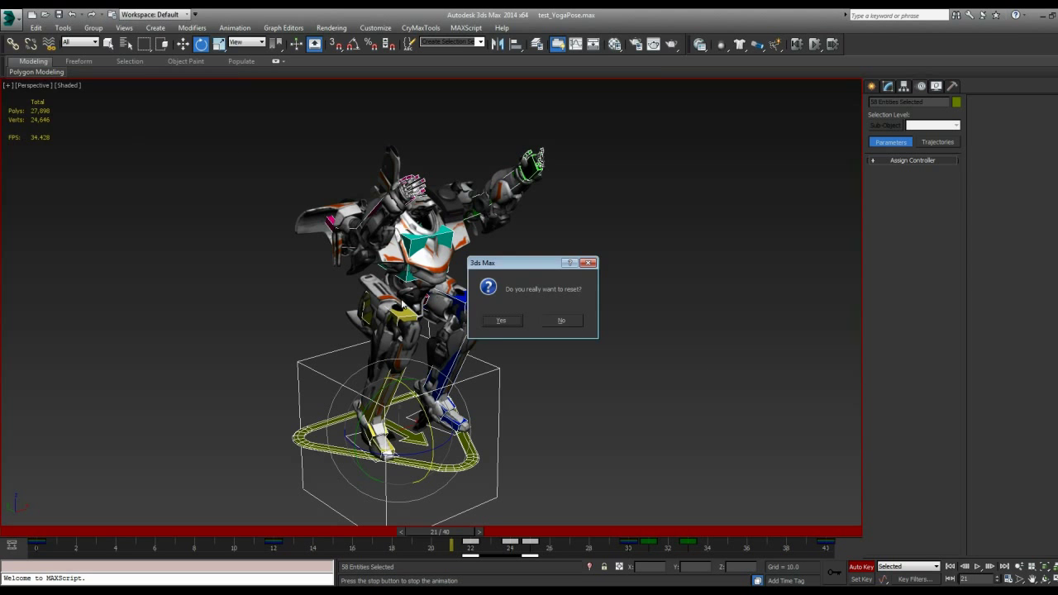
left_click(501, 321)
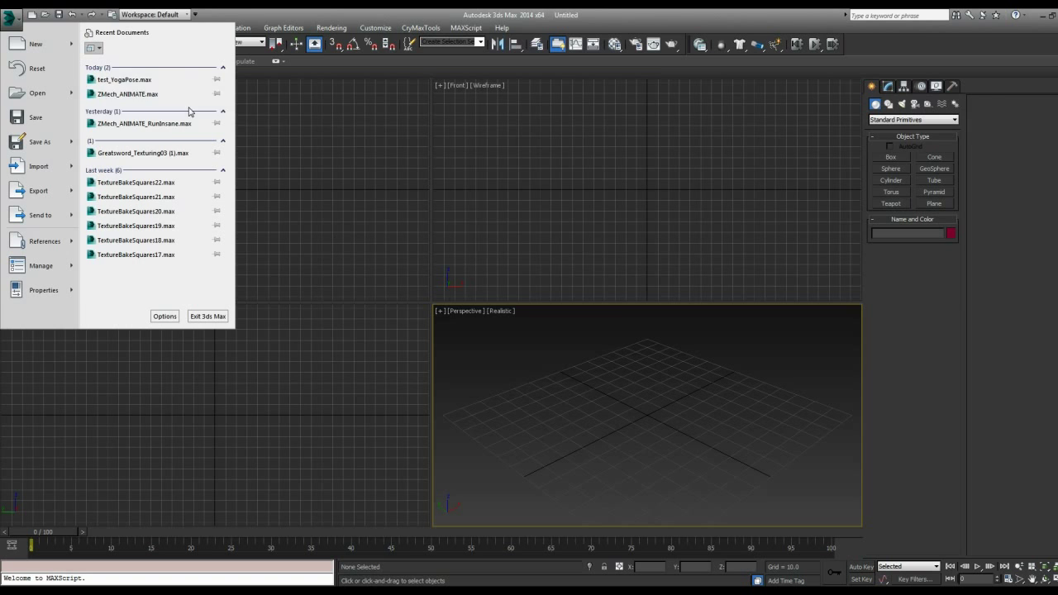
left_click(132, 92)
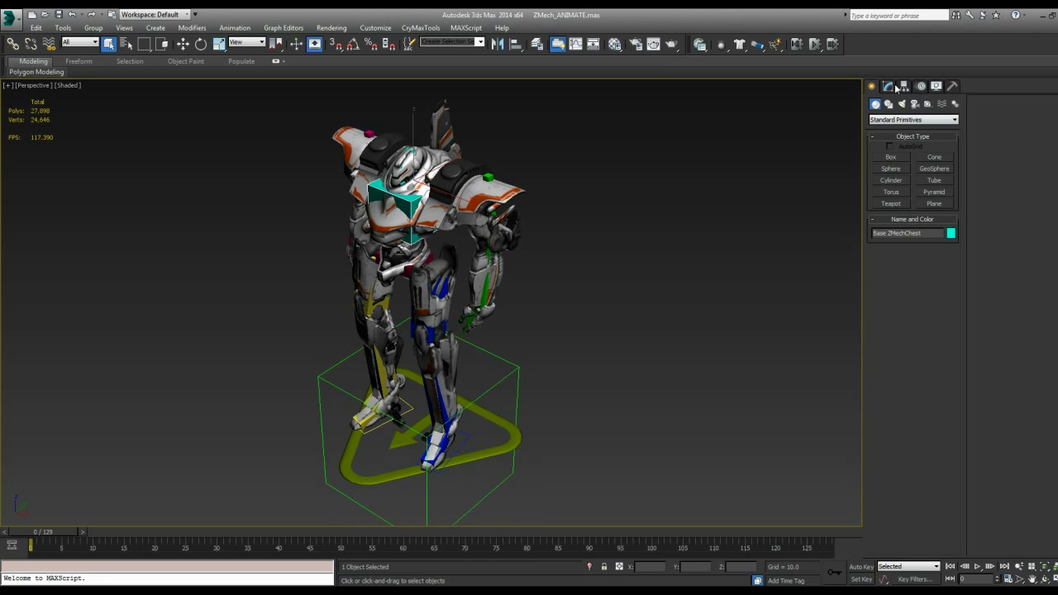
mouse_move(896, 86)
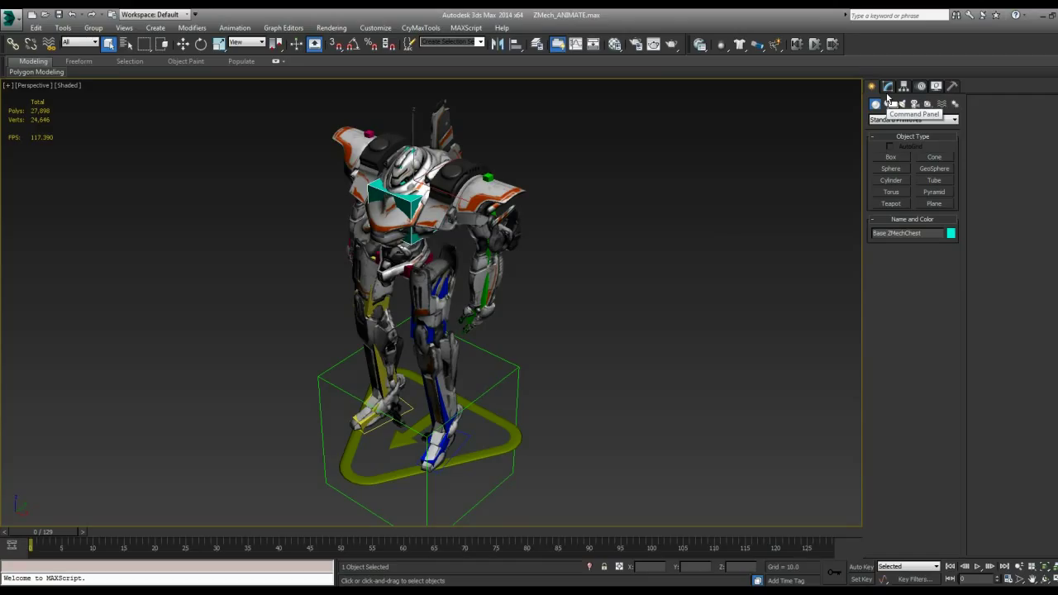
Add a CATMotion layer to the CATParent in Layer Manager and scrub the timeline to preview the walk
left_click(888, 86)
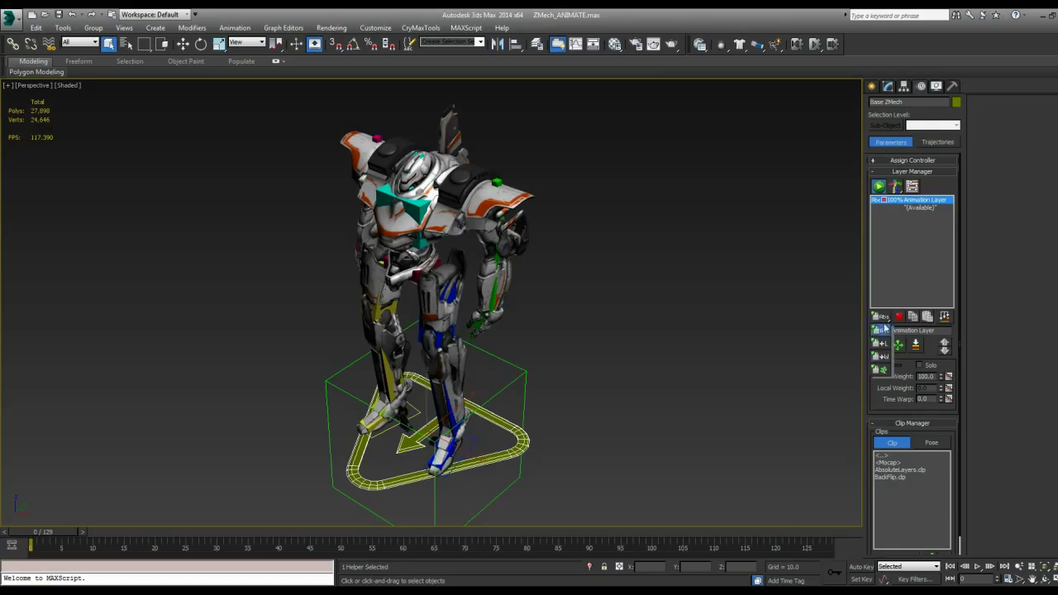
left_click(877, 318)
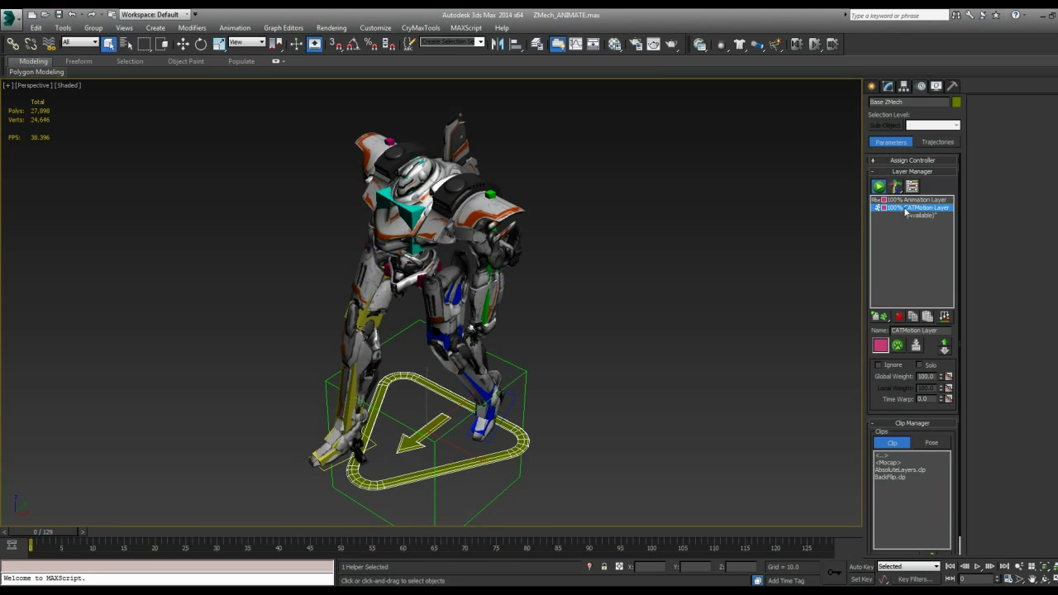
left_click_drag(33, 544, 159, 544)
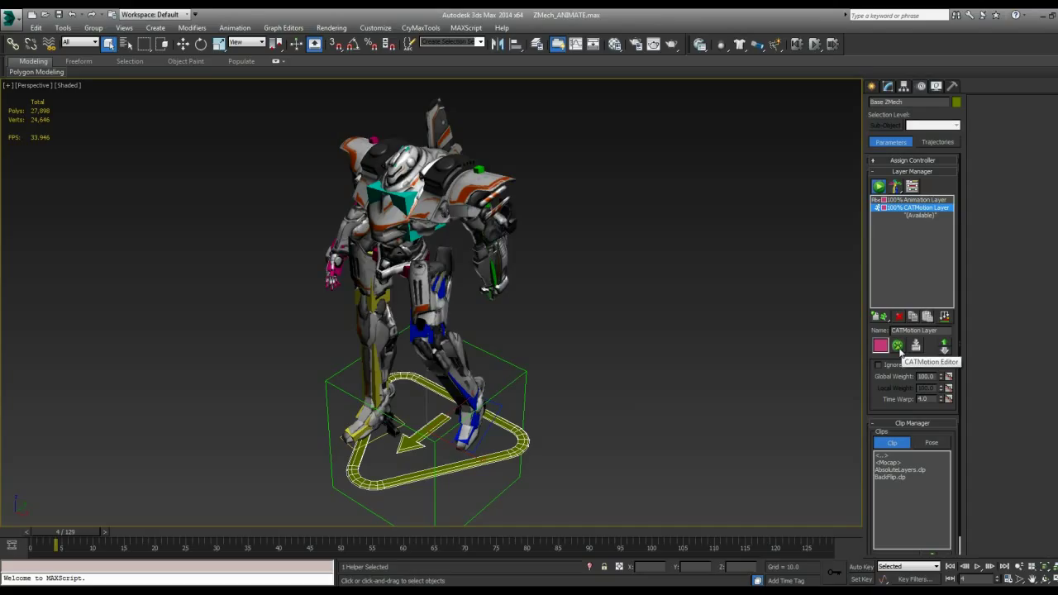
Load the GameCharCreep preset from CATMotion Presets into a new layer and play the creep
left_click(896, 348)
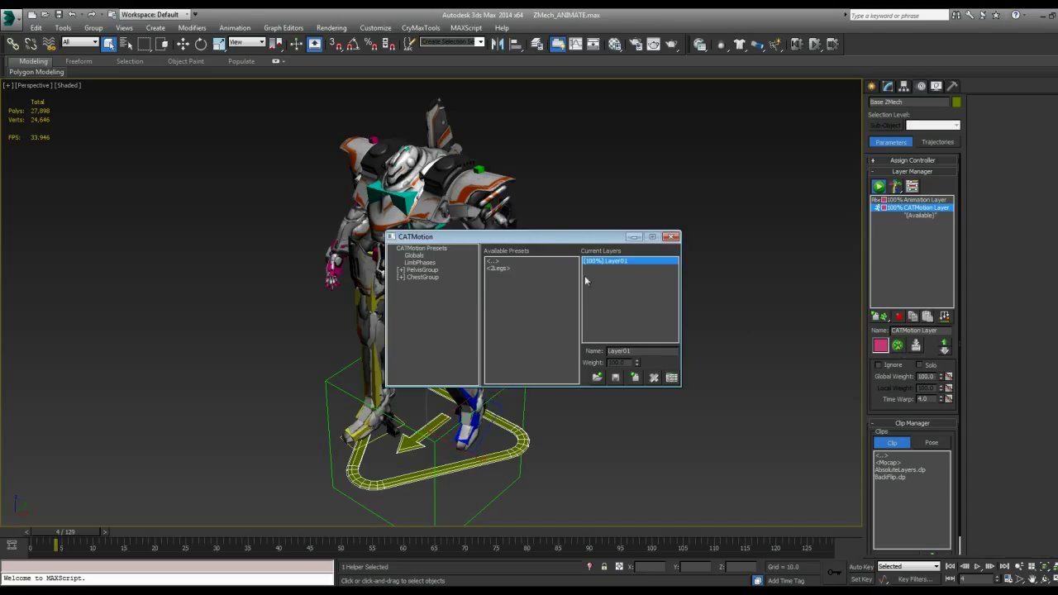
left_click(423, 248)
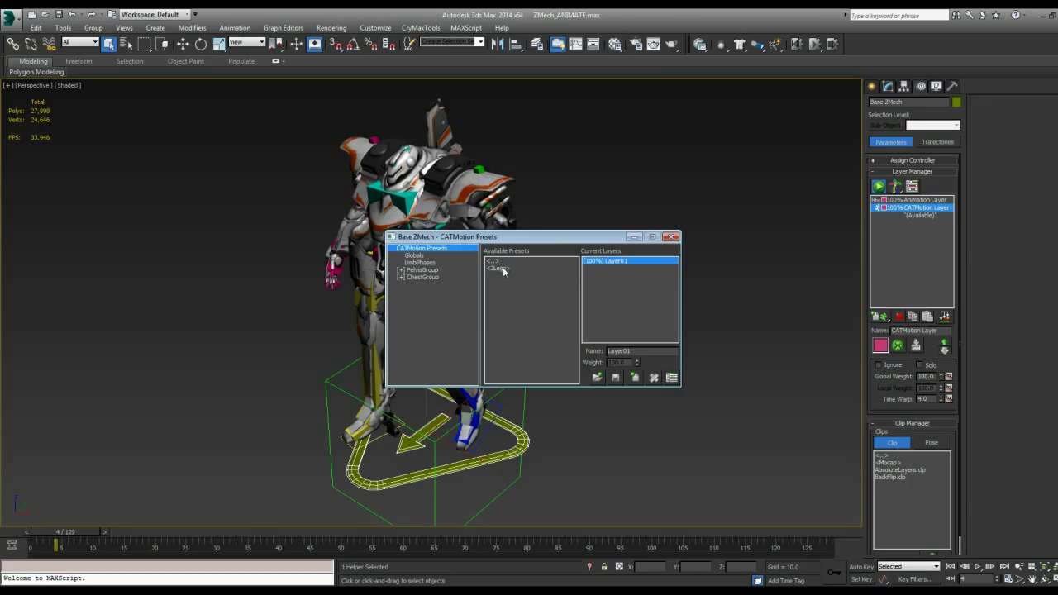
left_click(506, 268)
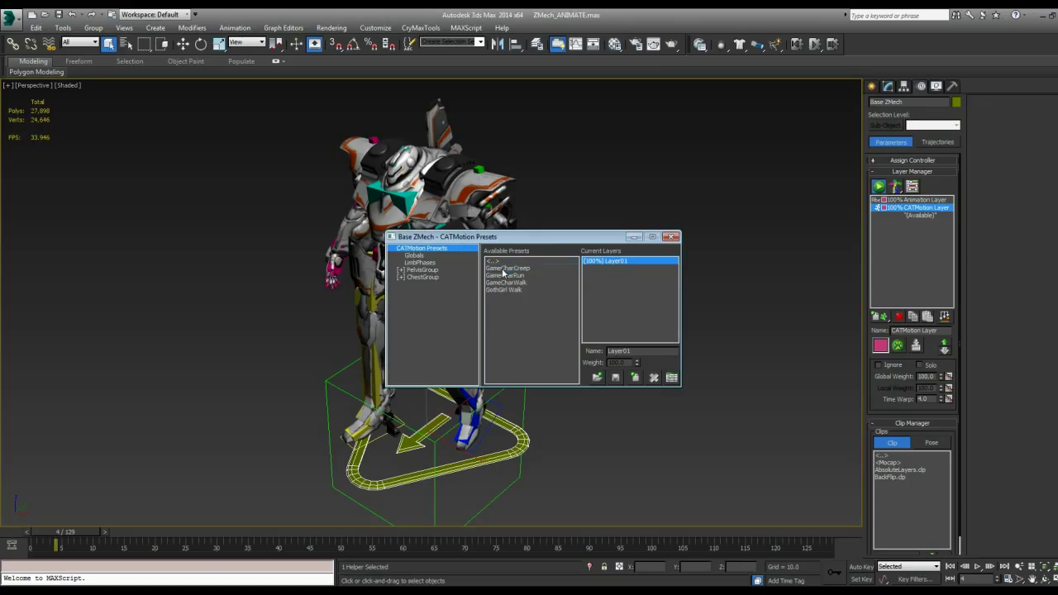
left_click(509, 274)
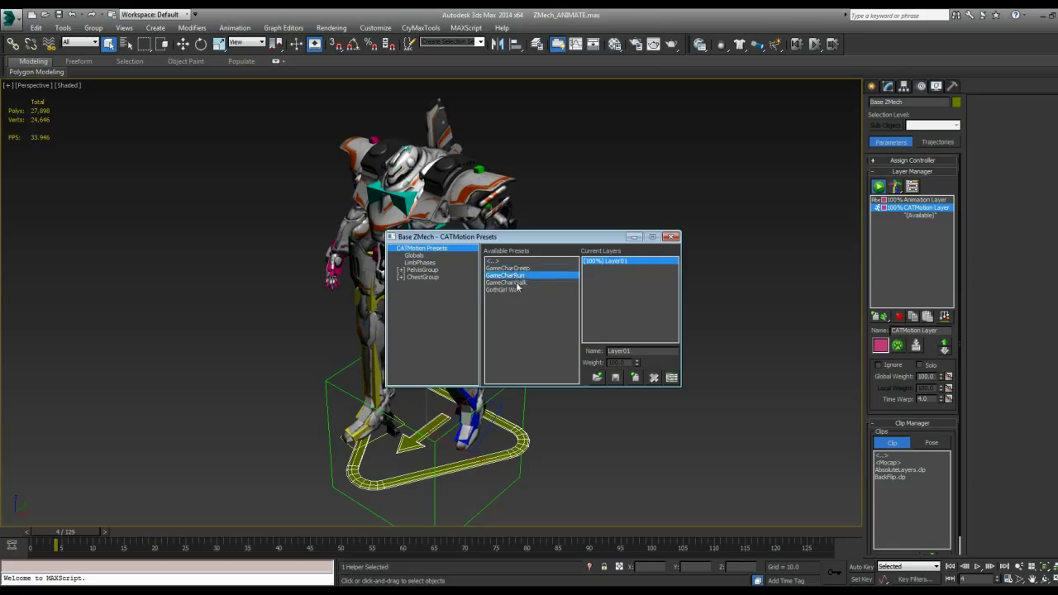
left_click(508, 268)
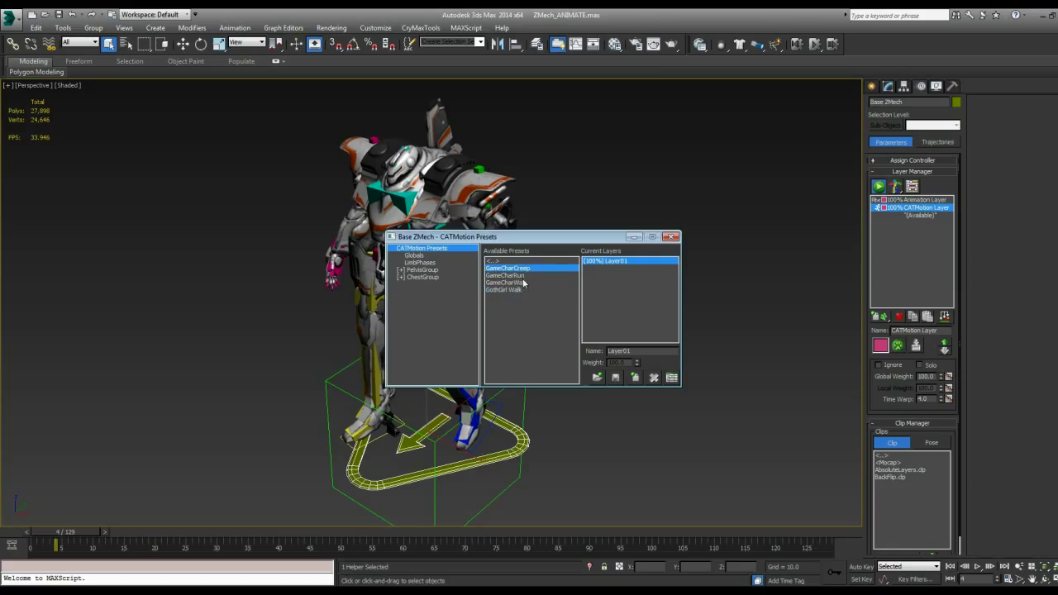
mouse_move(524, 278)
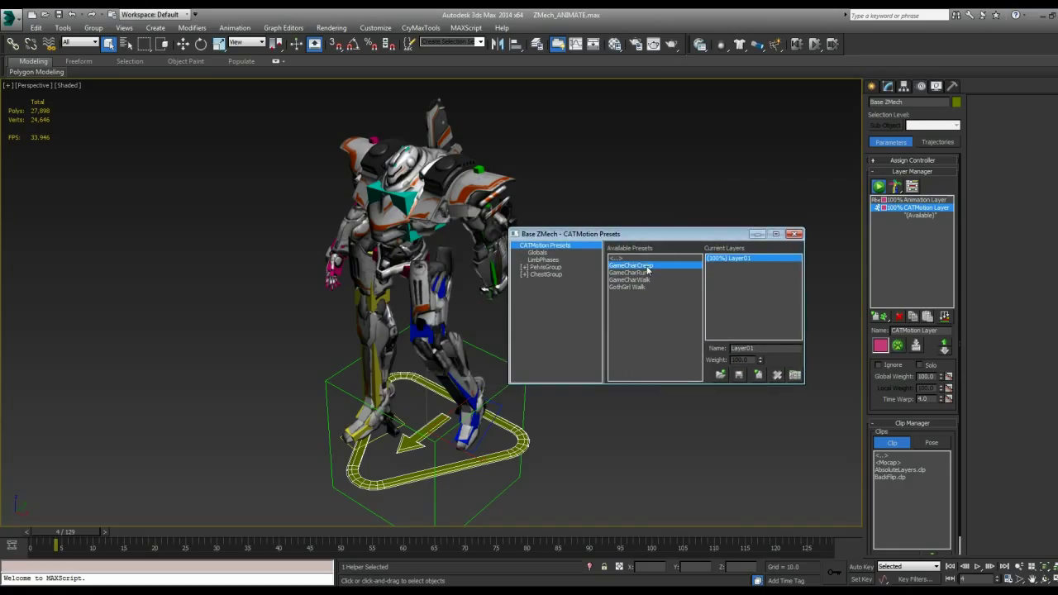
double_click(635, 265)
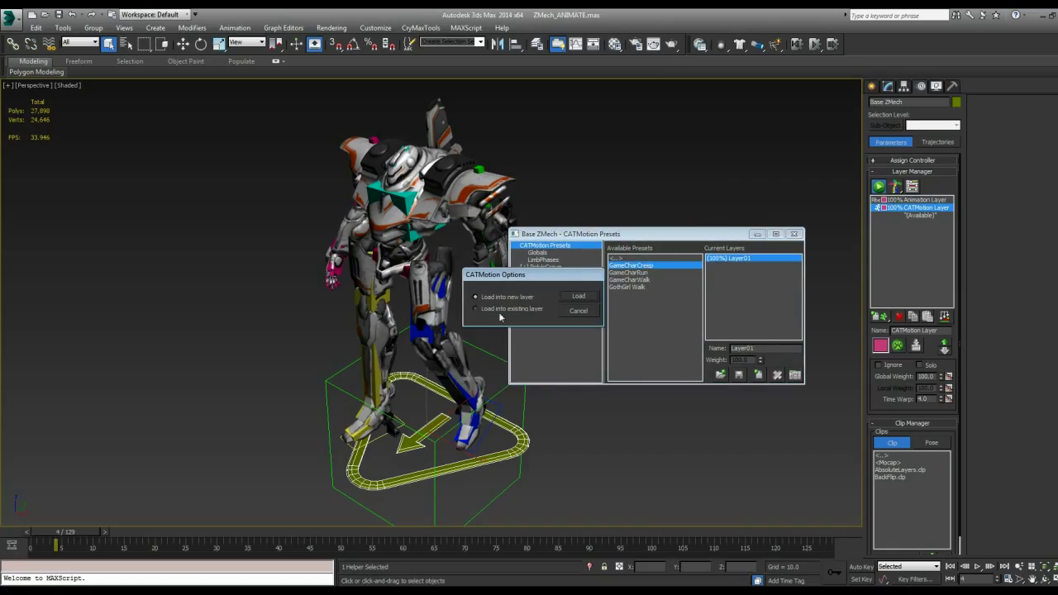
left_click(577, 296)
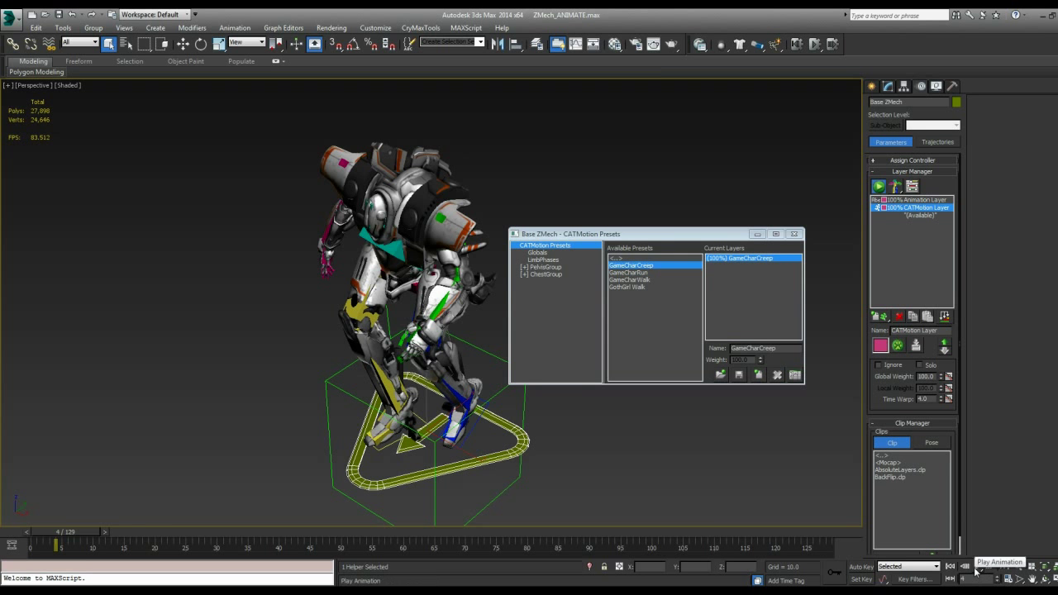
left_click(976, 567)
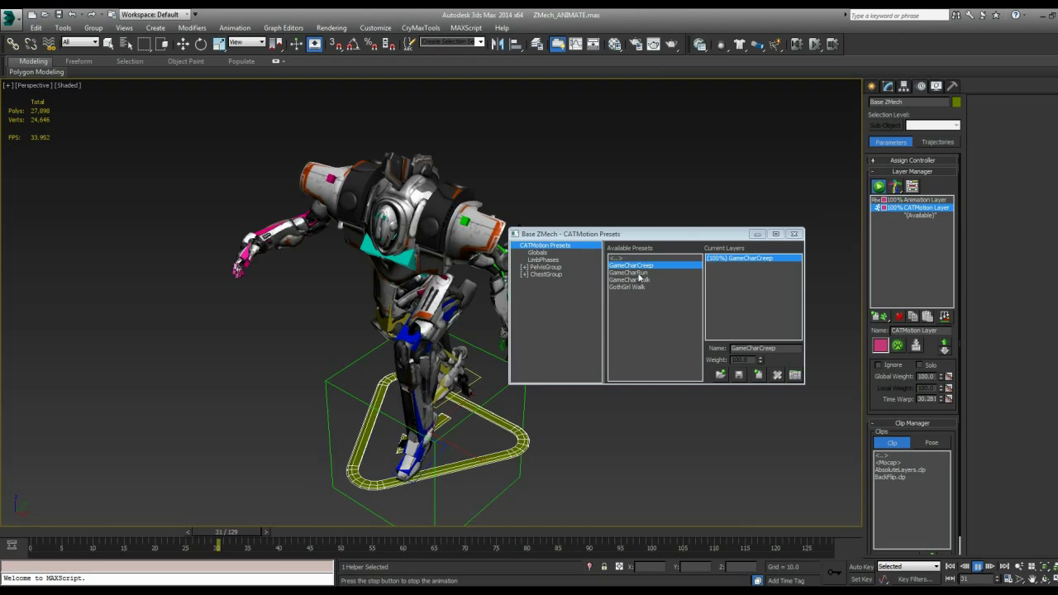
Load the GameCharRun and then the GameCharWalk presets, leaving the walk preset active
double_click(635, 271)
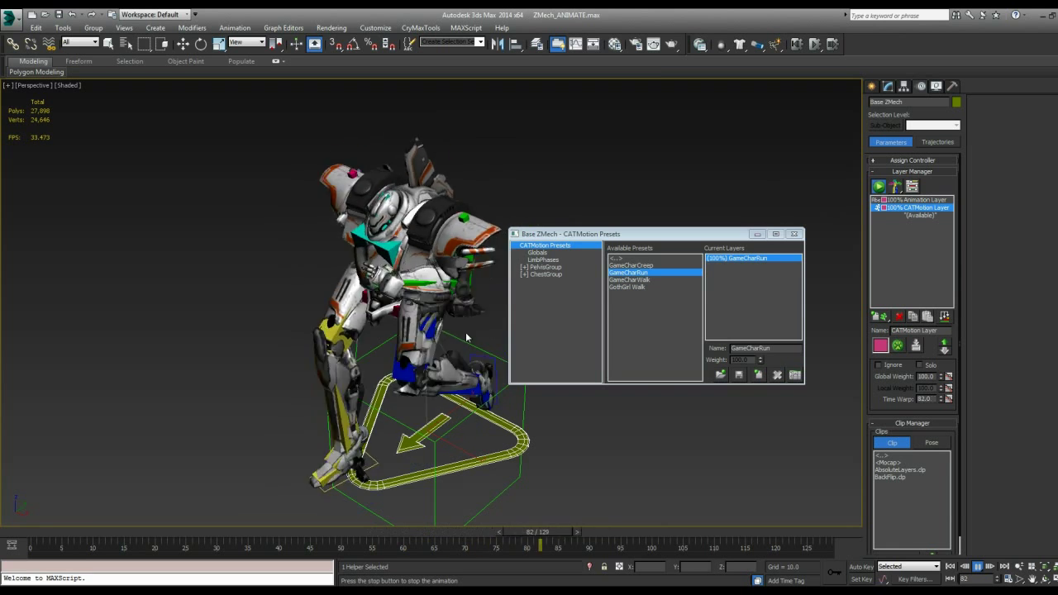
double_click(632, 279)
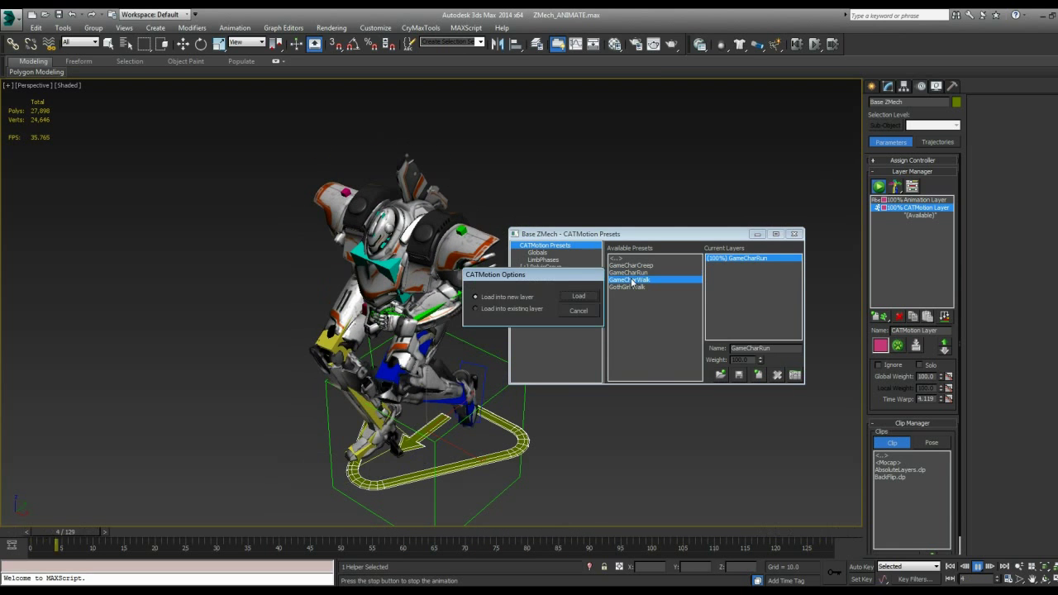
left_click(578, 296)
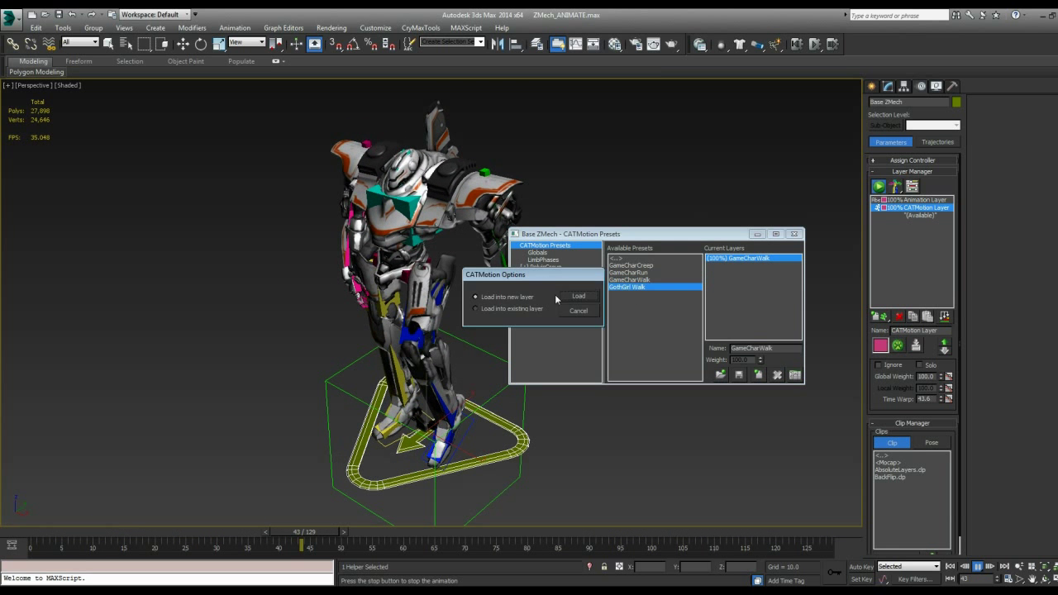
left_click(579, 296)
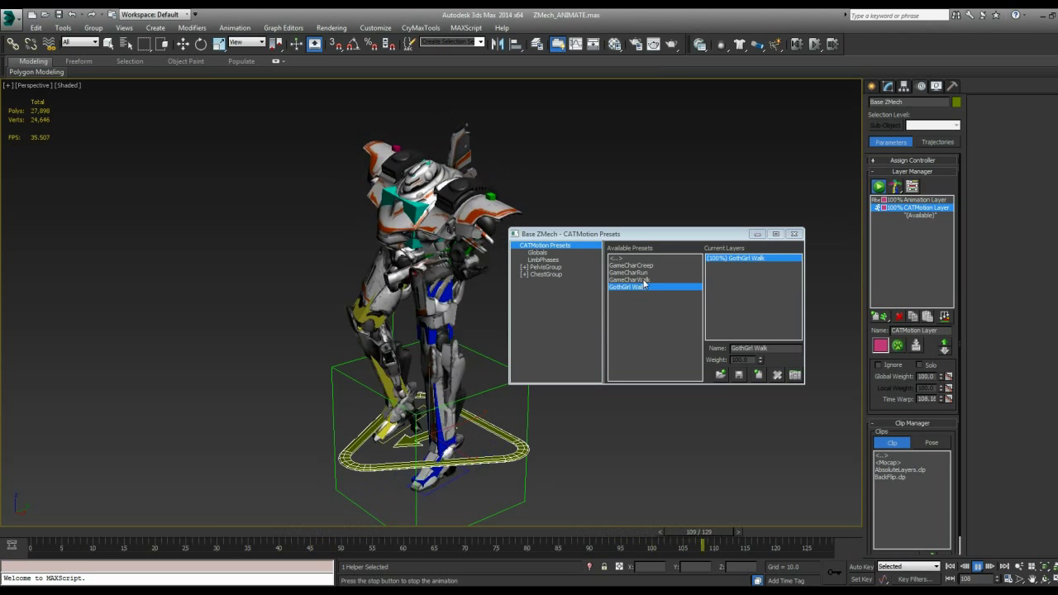
Load the GameCharRun preset onto the CATMotion layer again so the mech runs
double_click(628, 271)
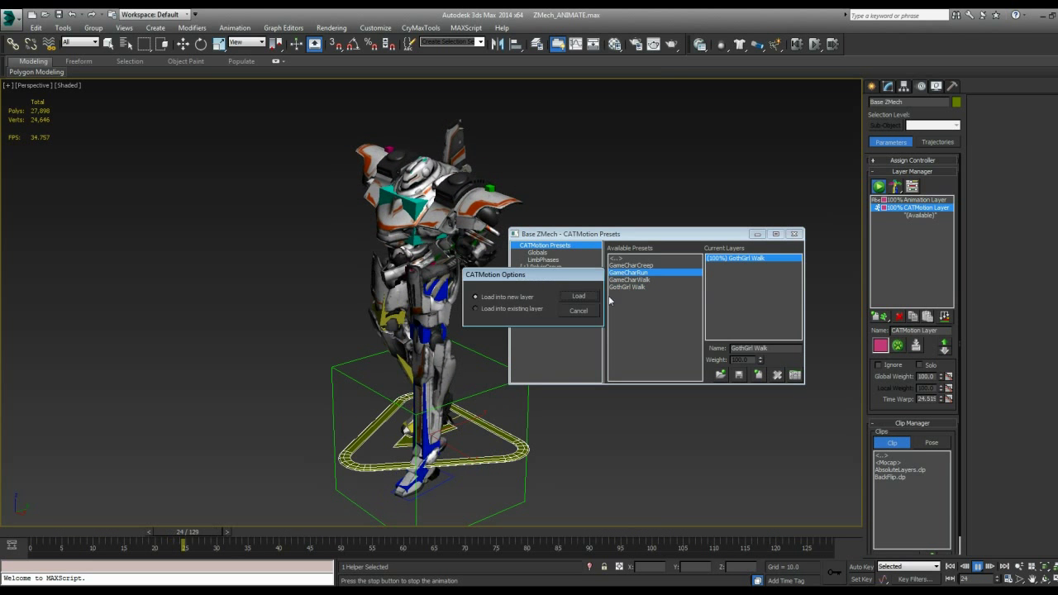
left_click(578, 296)
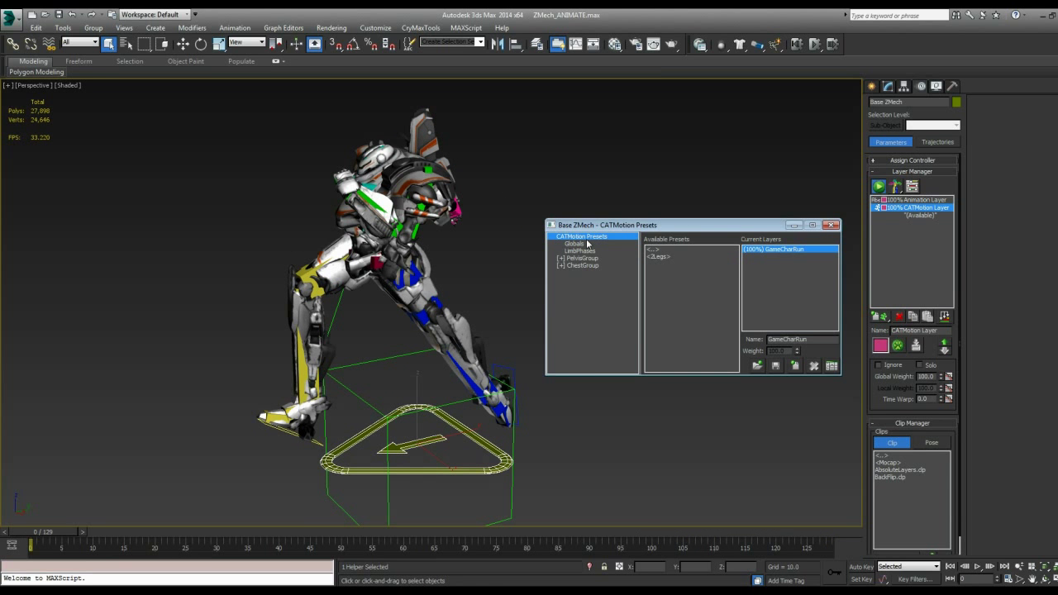
Adjust the Max Stride Length in the Globals settings and play the run cycle
left_click(575, 245)
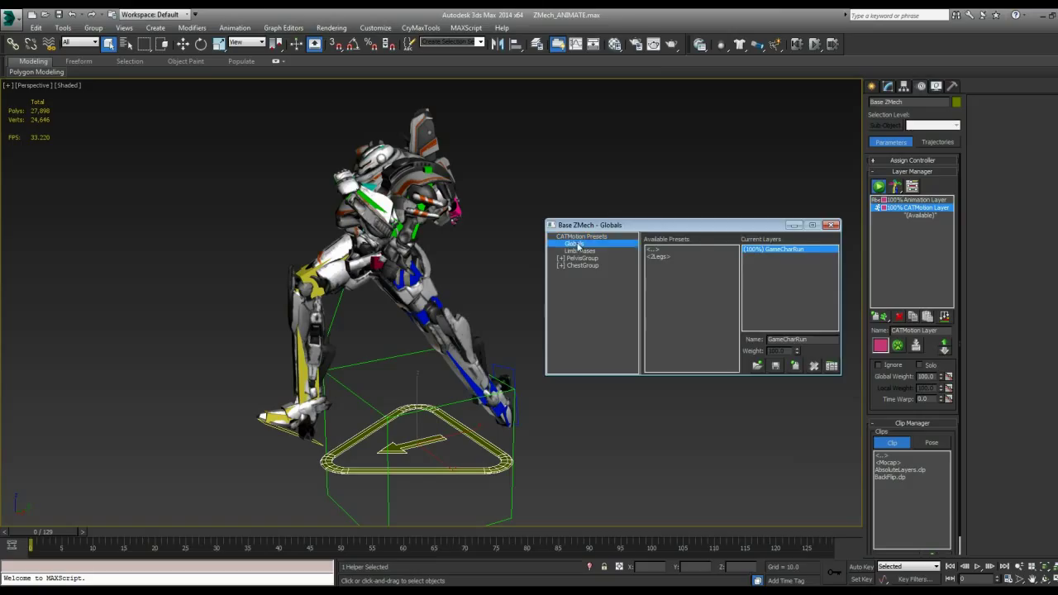
left_click(569, 245)
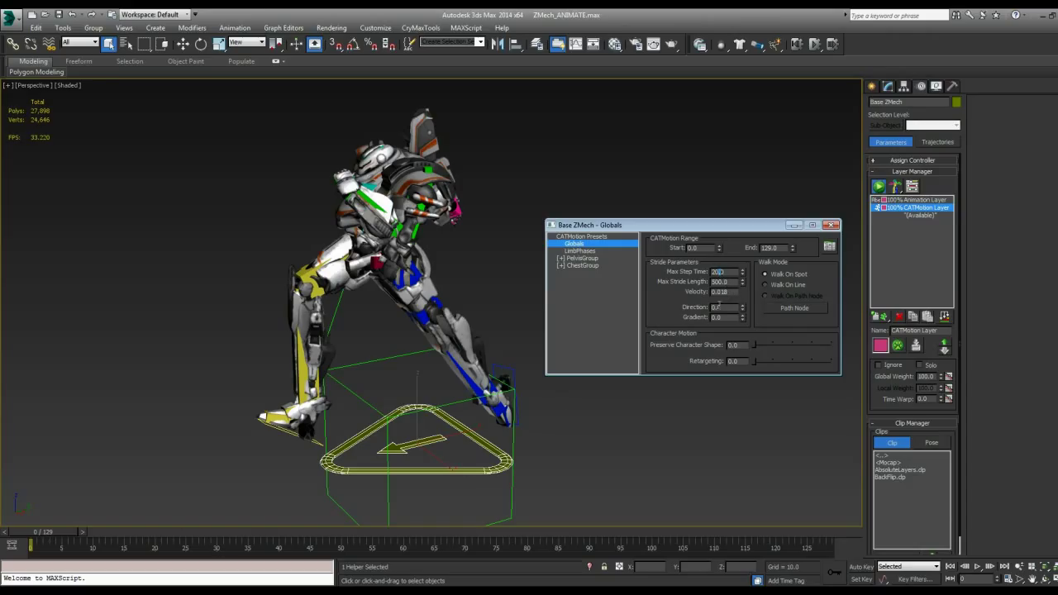
left_click_drag(29, 544, 52, 544)
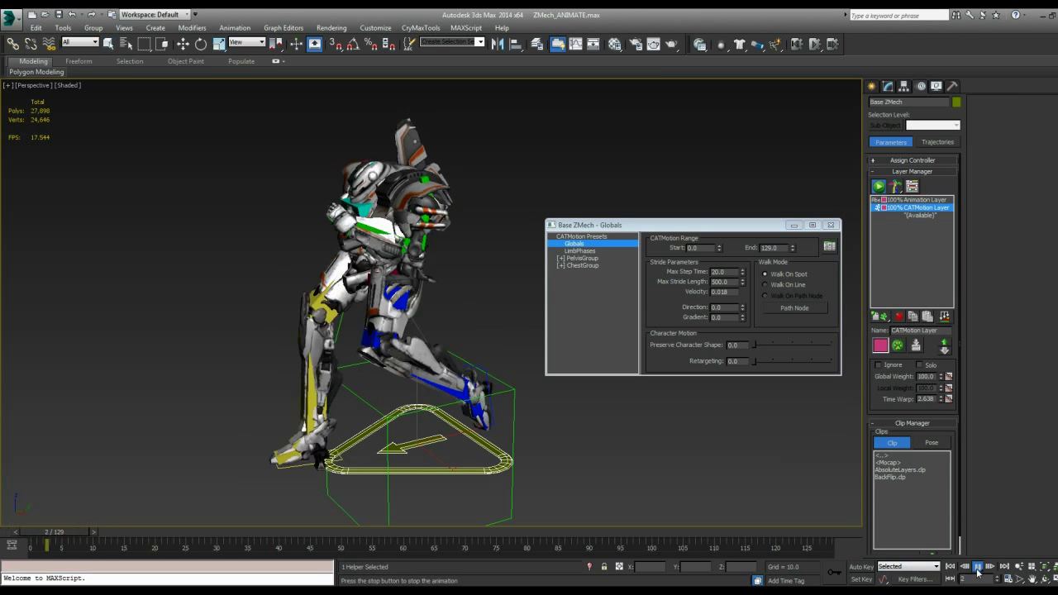
left_click(979, 572)
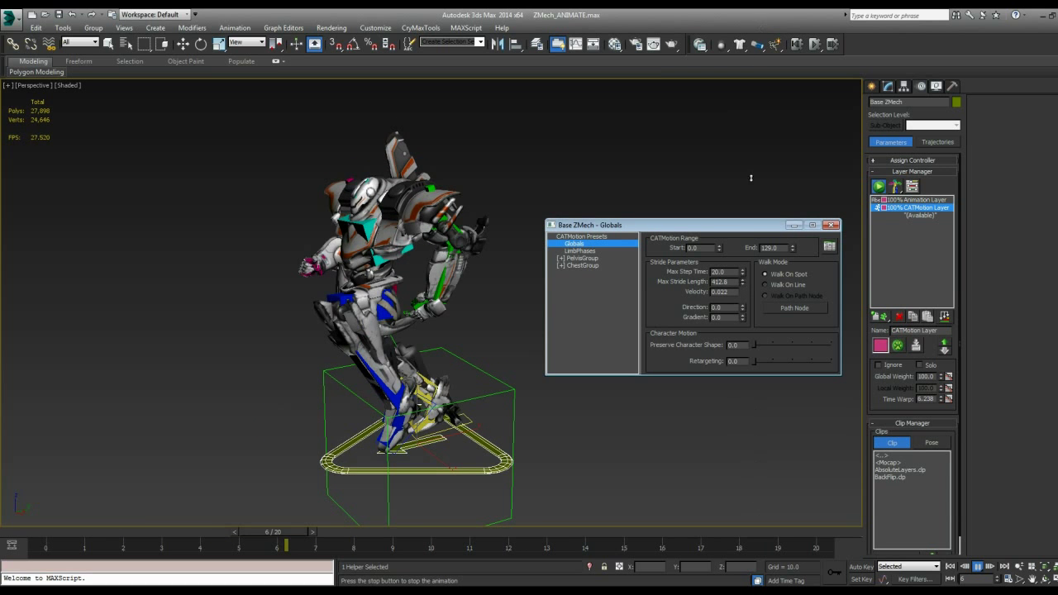
Refine the stride parameters in Globals while the run cycle keeps playing
left_click_drag(285, 544, 68, 544)
type("20")
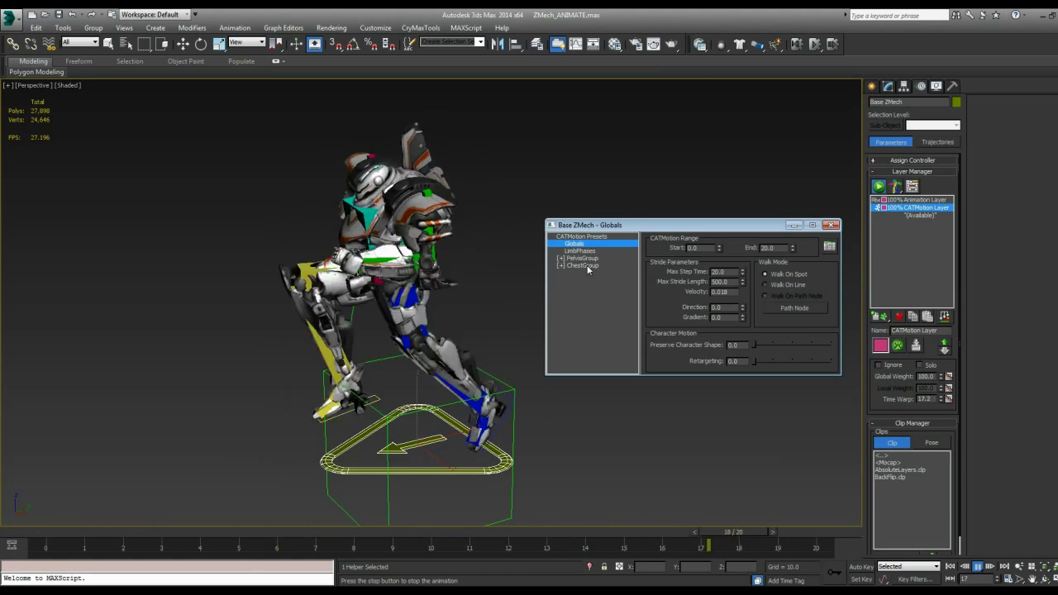
Expand the PelvisGroup and ChestGroup branches and select the chest's Twist graph
left_click(582, 265)
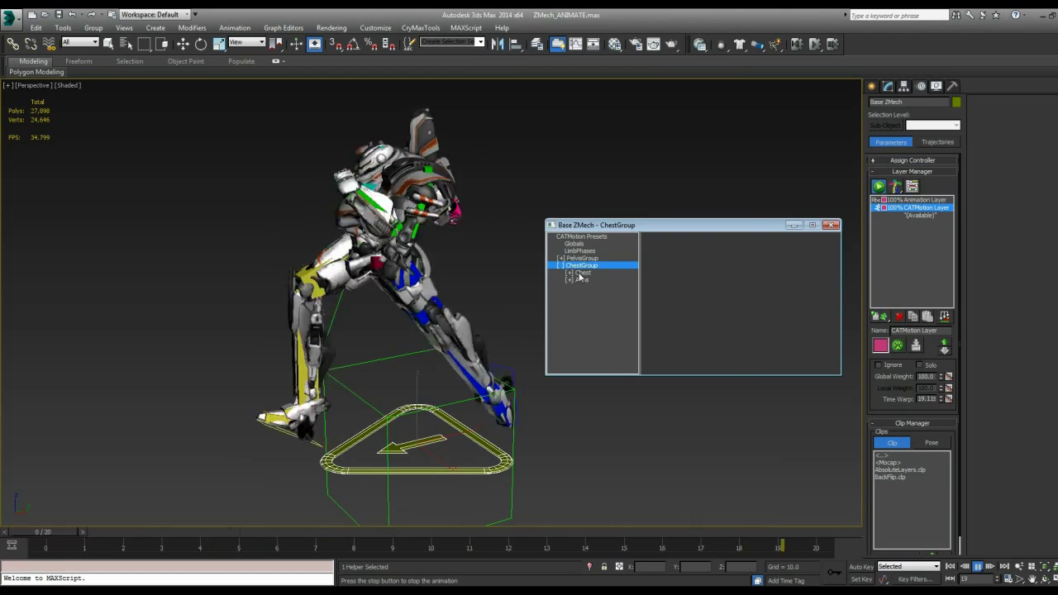
left_click(582, 257)
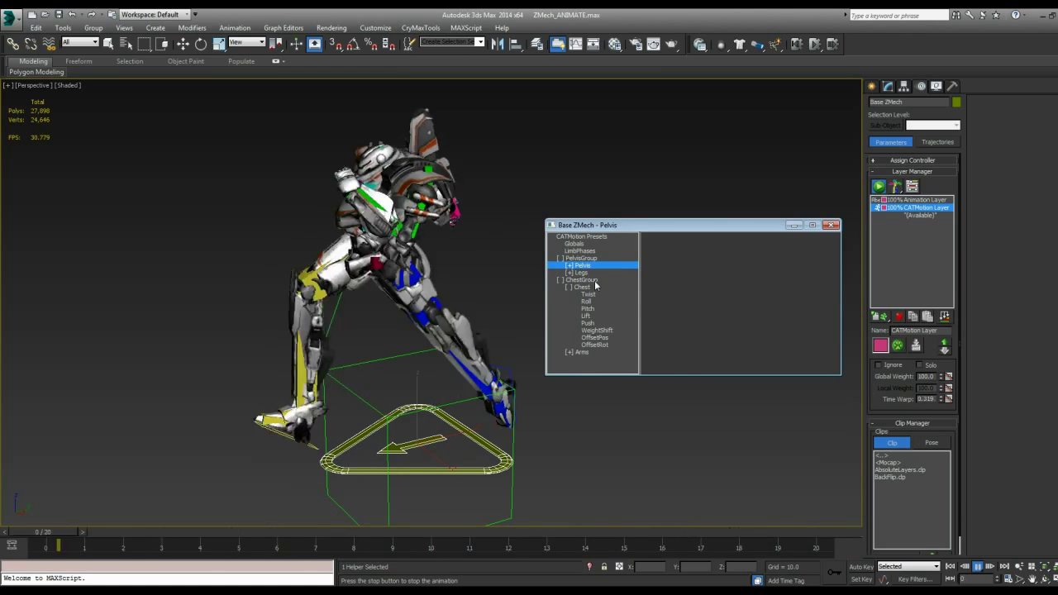
left_click(580, 288)
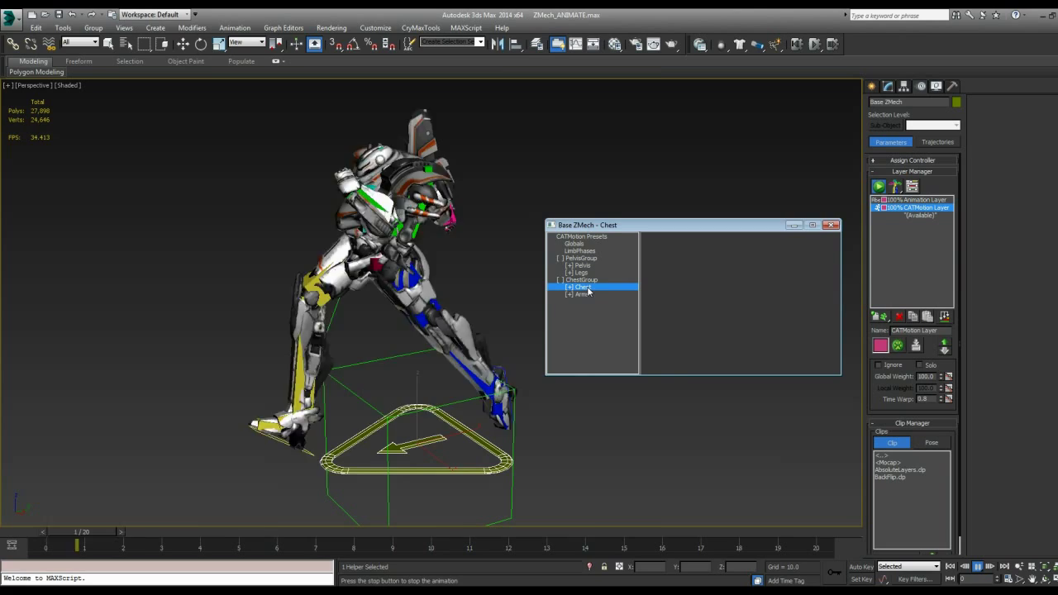
left_click(569, 287)
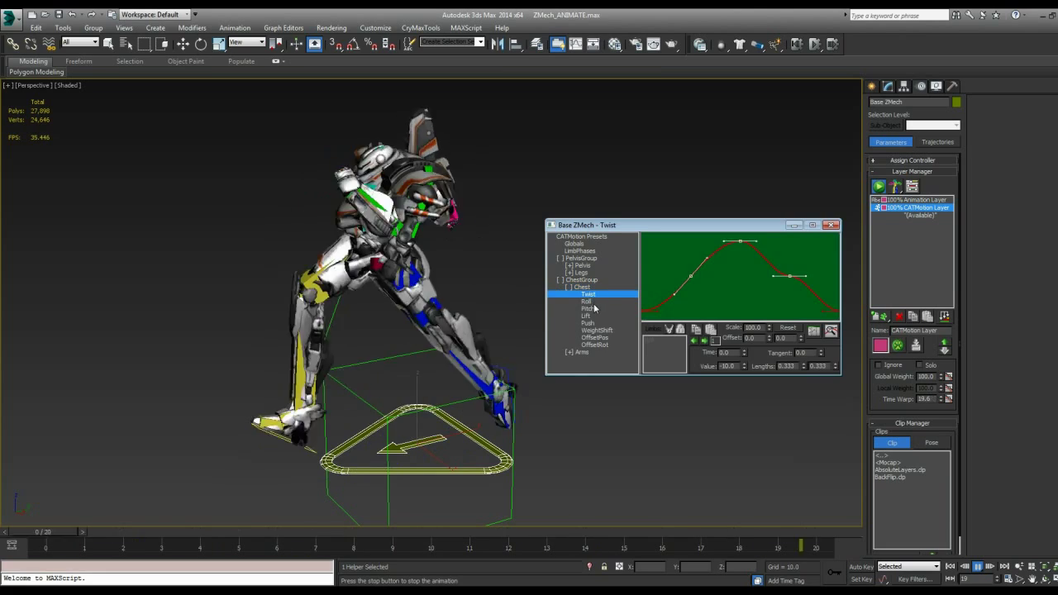
View the chest Push curve, then reshape the chest Twist curve keys around frame 29
left_click(587, 323)
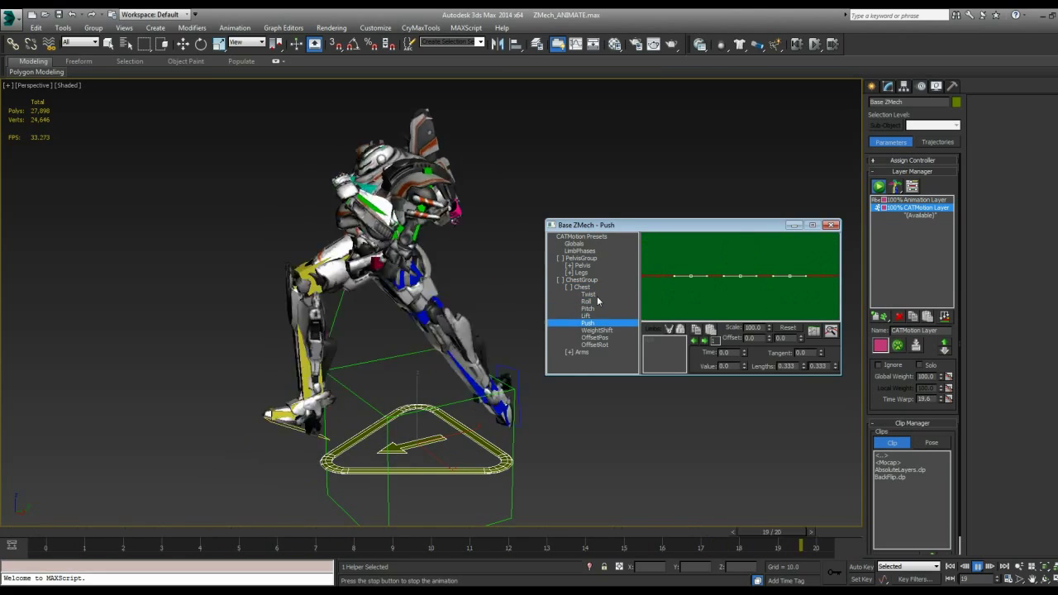
left_click(585, 294)
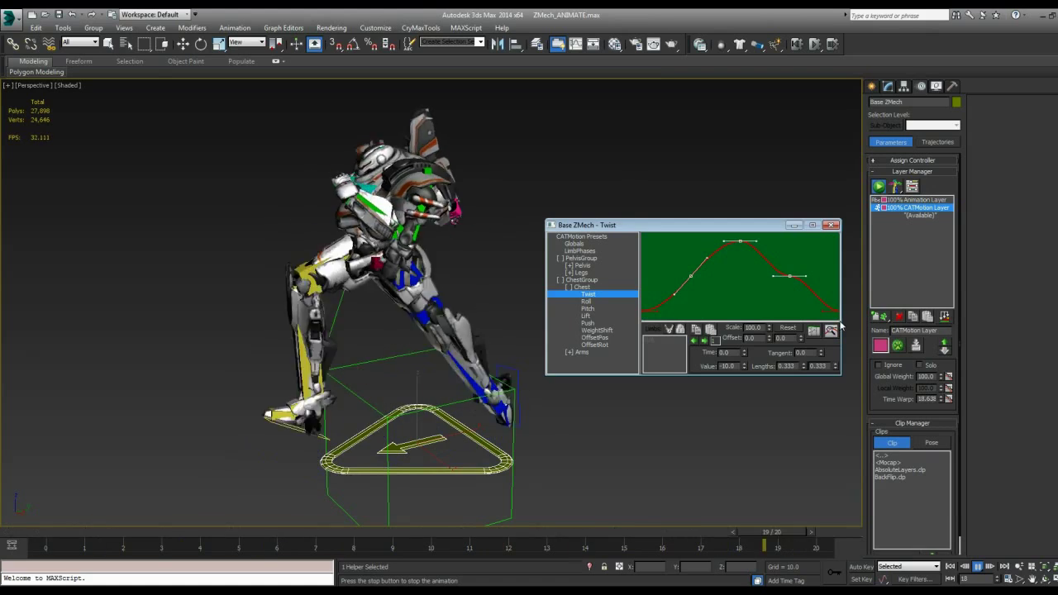
left_click_drag(764, 542, 68, 542)
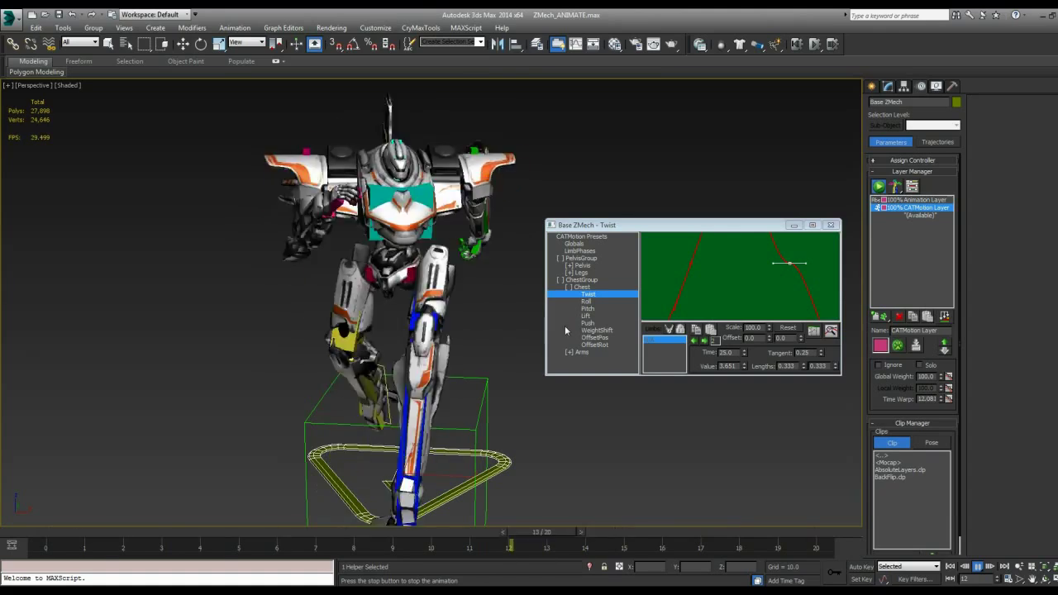
Inspect the pelvis Twist and Roll curves under PelvisGroup
left_click(582, 265)
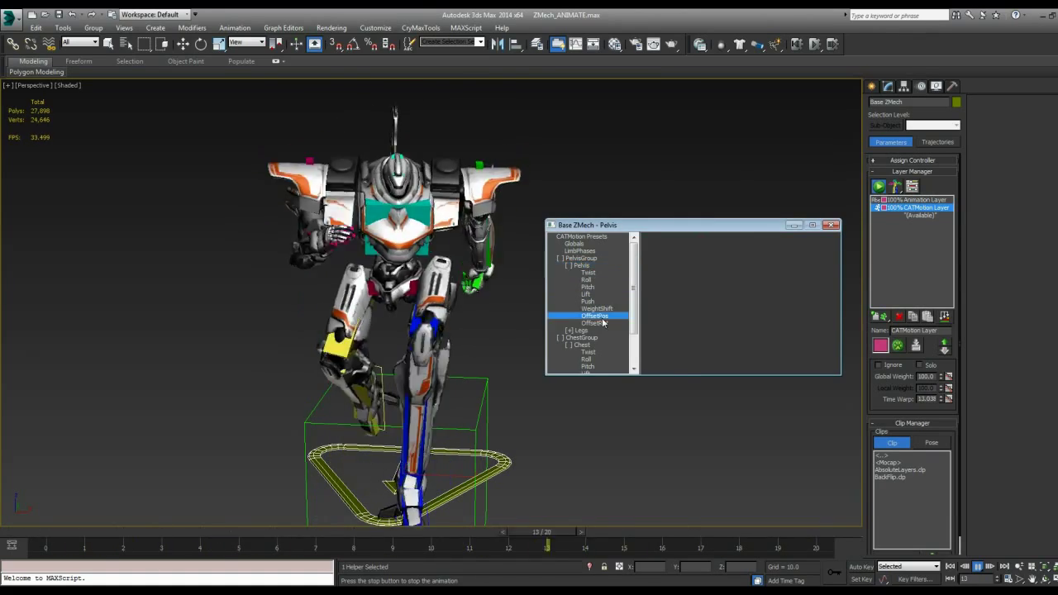
left_click(596, 322)
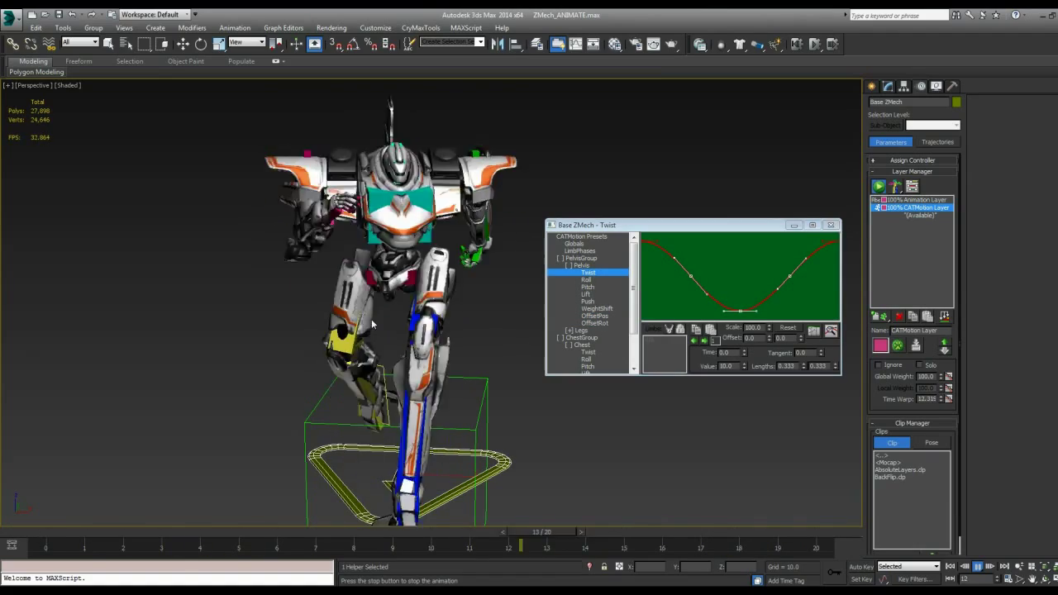
left_click(588, 287)
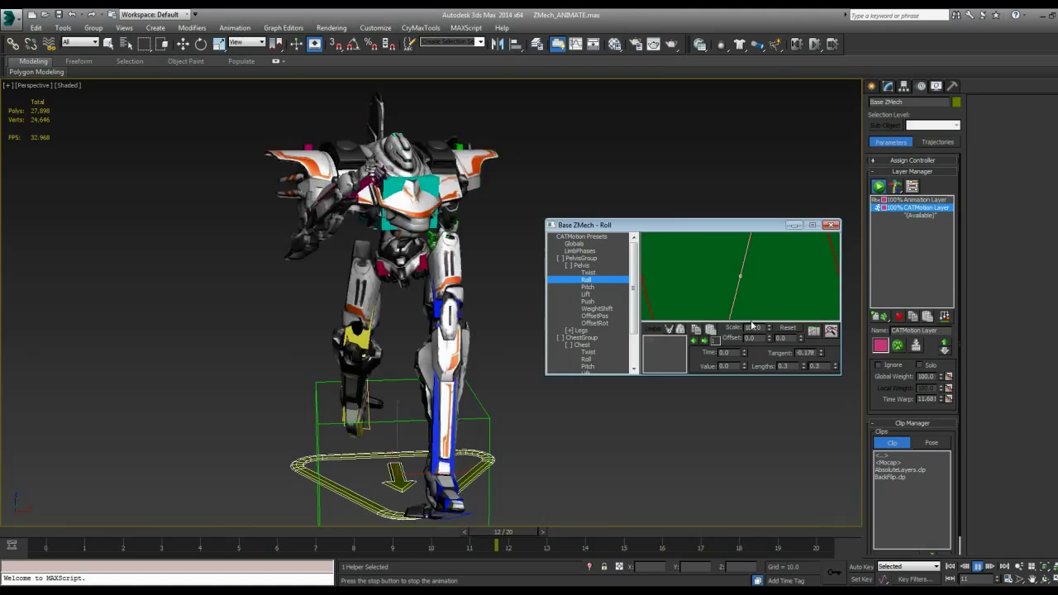
left_click(587, 271)
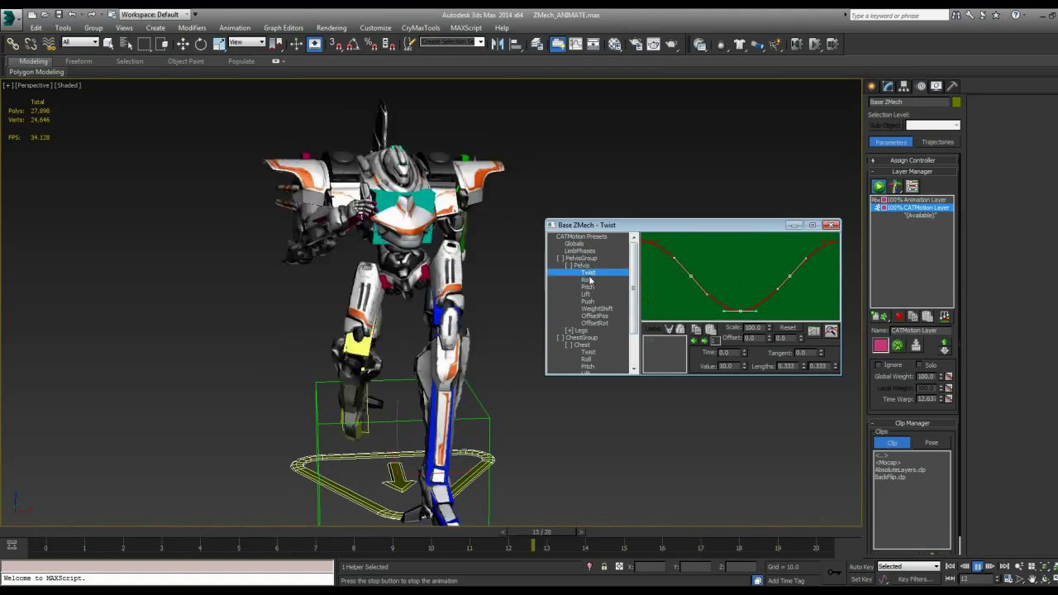
Inspect the pelvis OffsetPos curve, return to Twist, and close the CATMotion editor
left_click(595, 314)
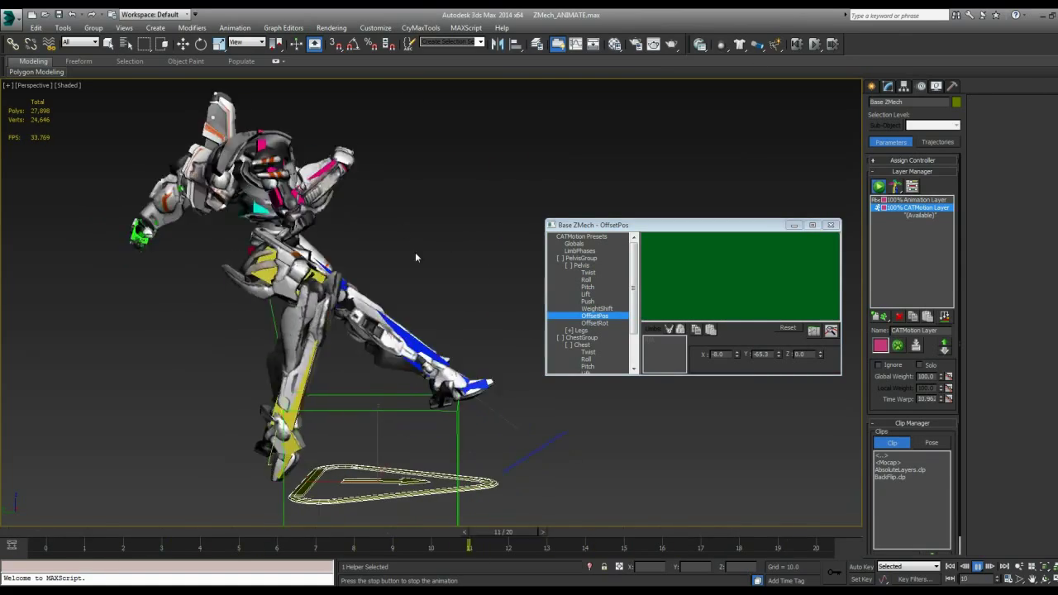
left_click(544, 532)
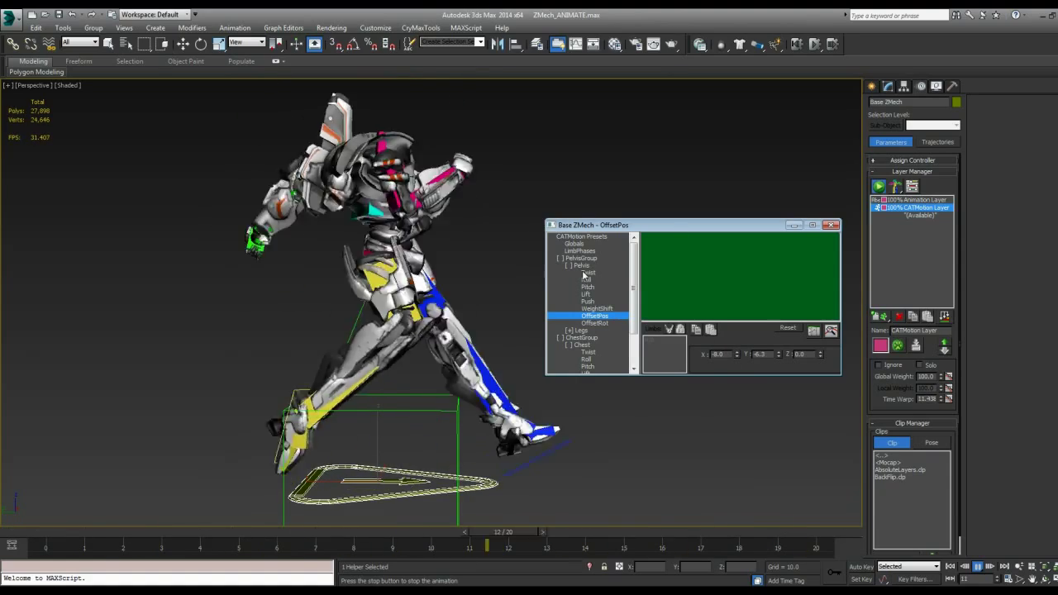
left_click(589, 271)
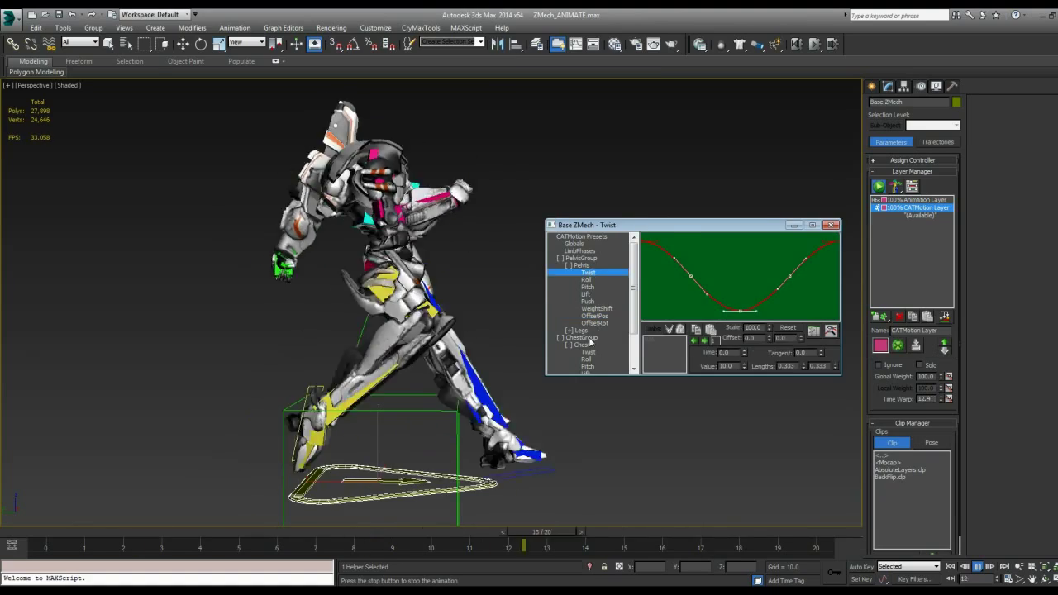
left_click(578, 331)
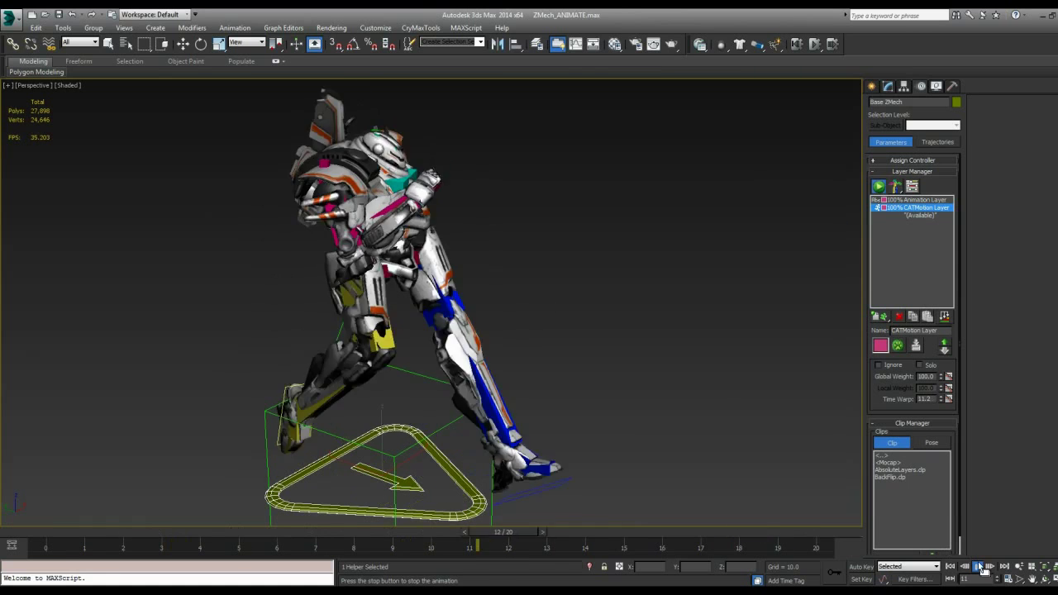
Stop playback, return the timeline to the opening frame, and deselect the rig
left_click(979, 565)
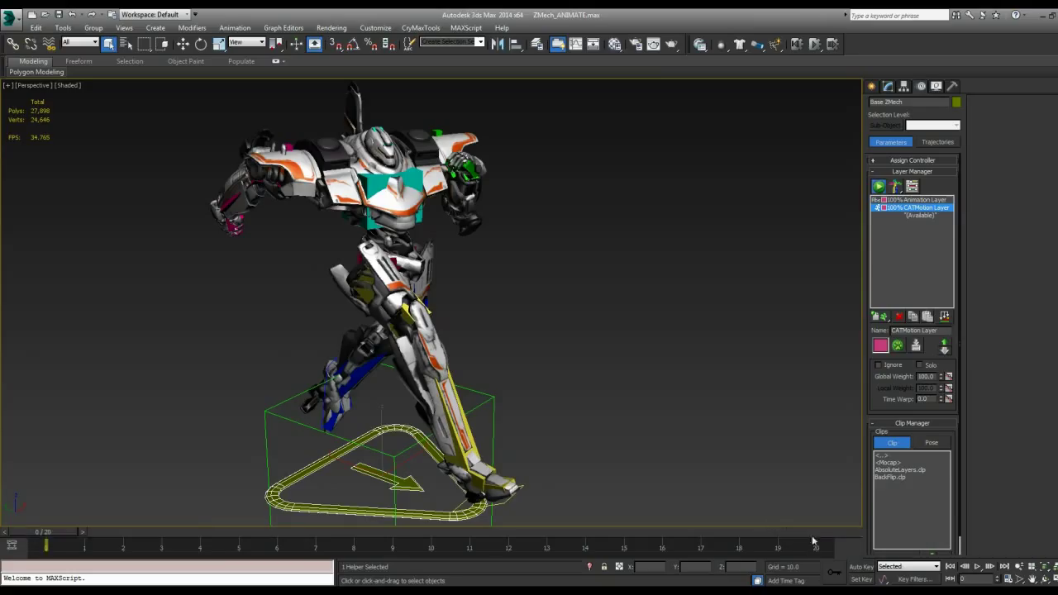
mouse_move(366, 453)
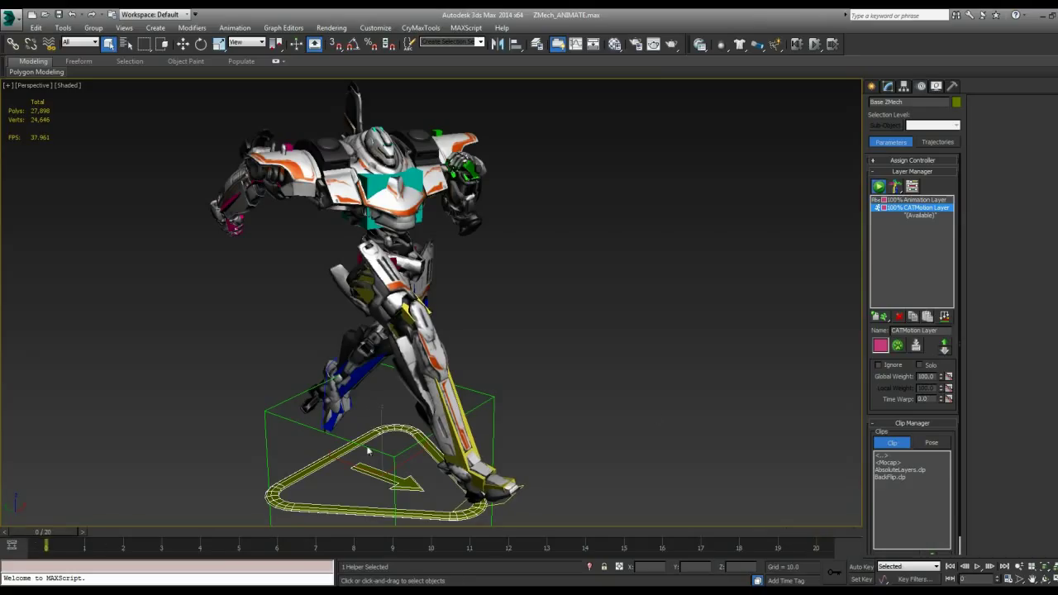
left_click_drag(46, 544, 509, 544)
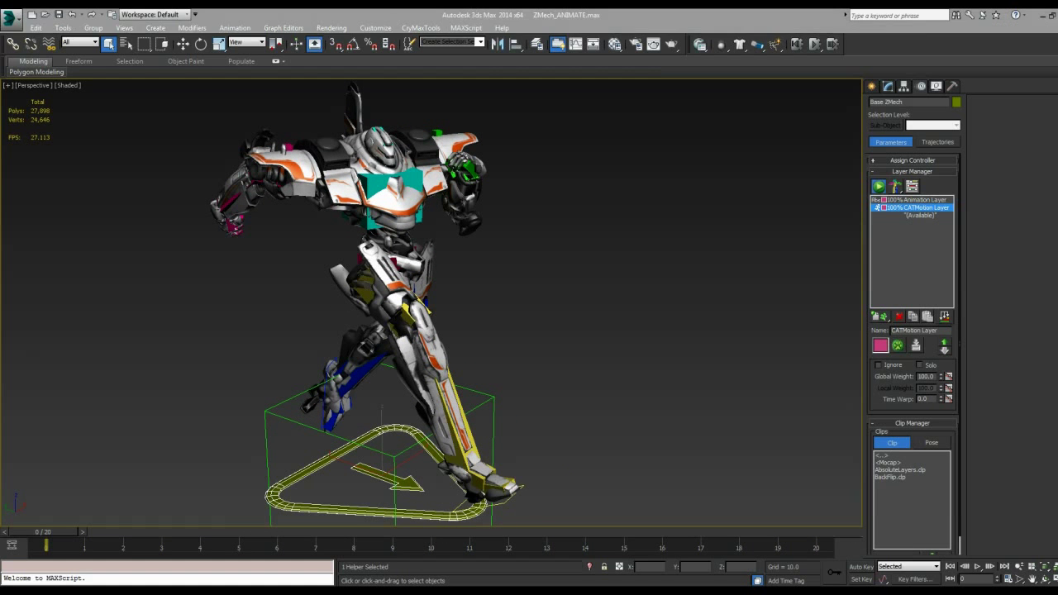
left_click(479, 319)
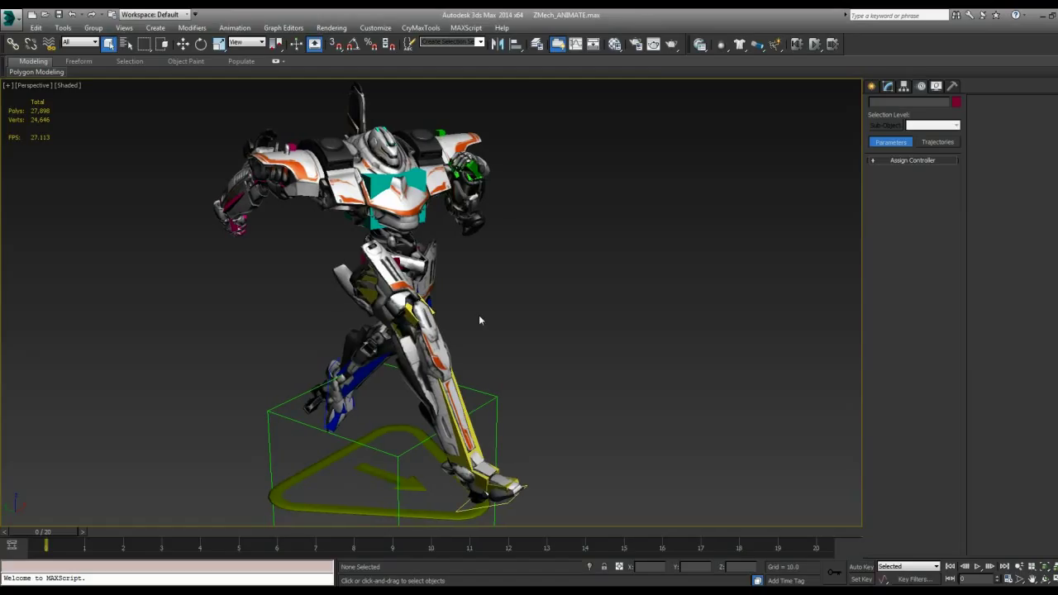